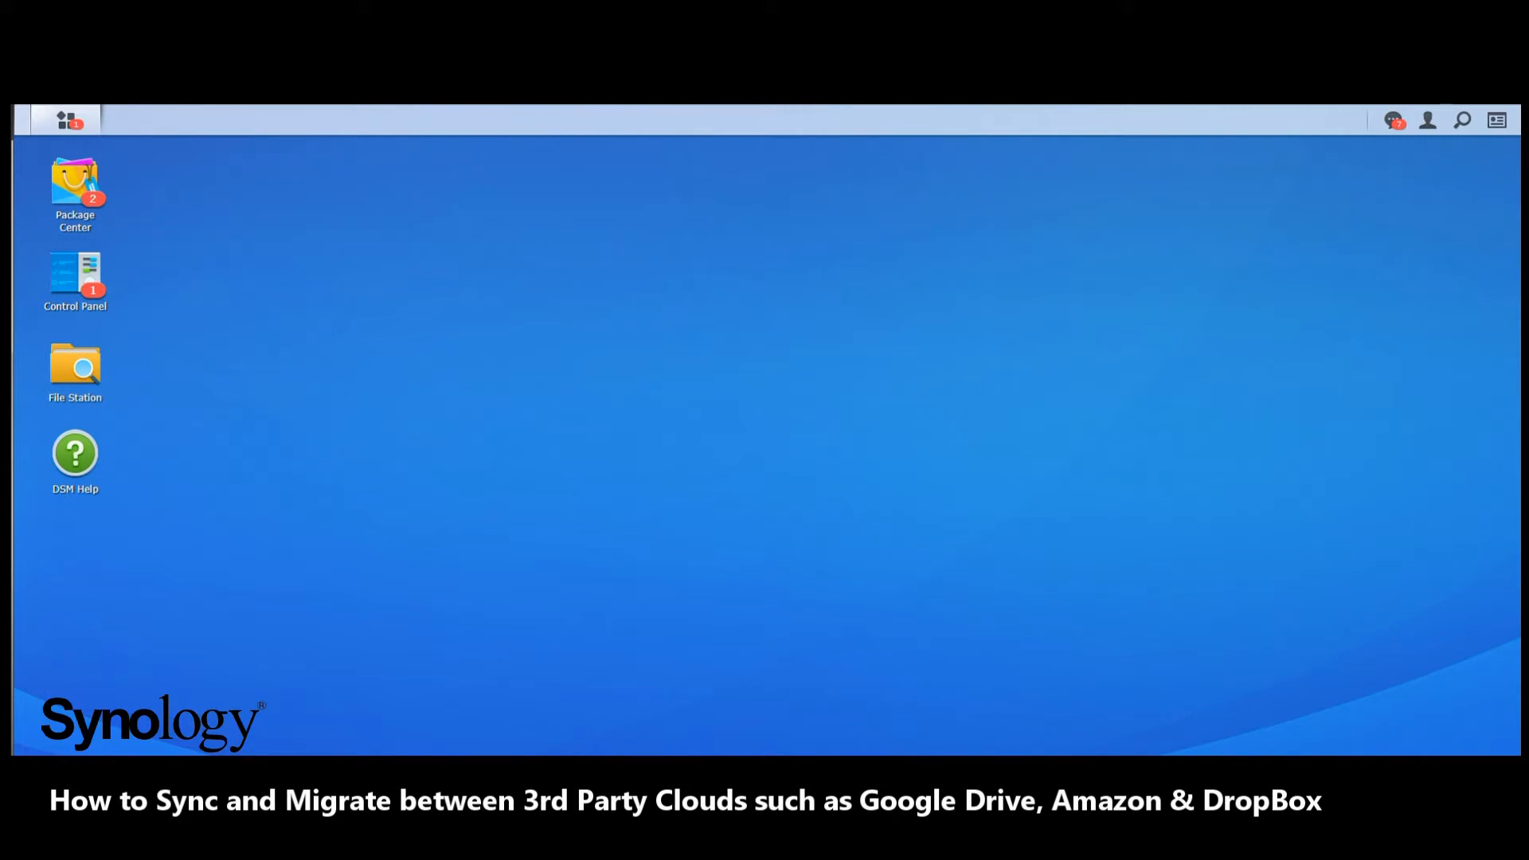
{"action": "mouse_move", "coordinate": [75, 184]}
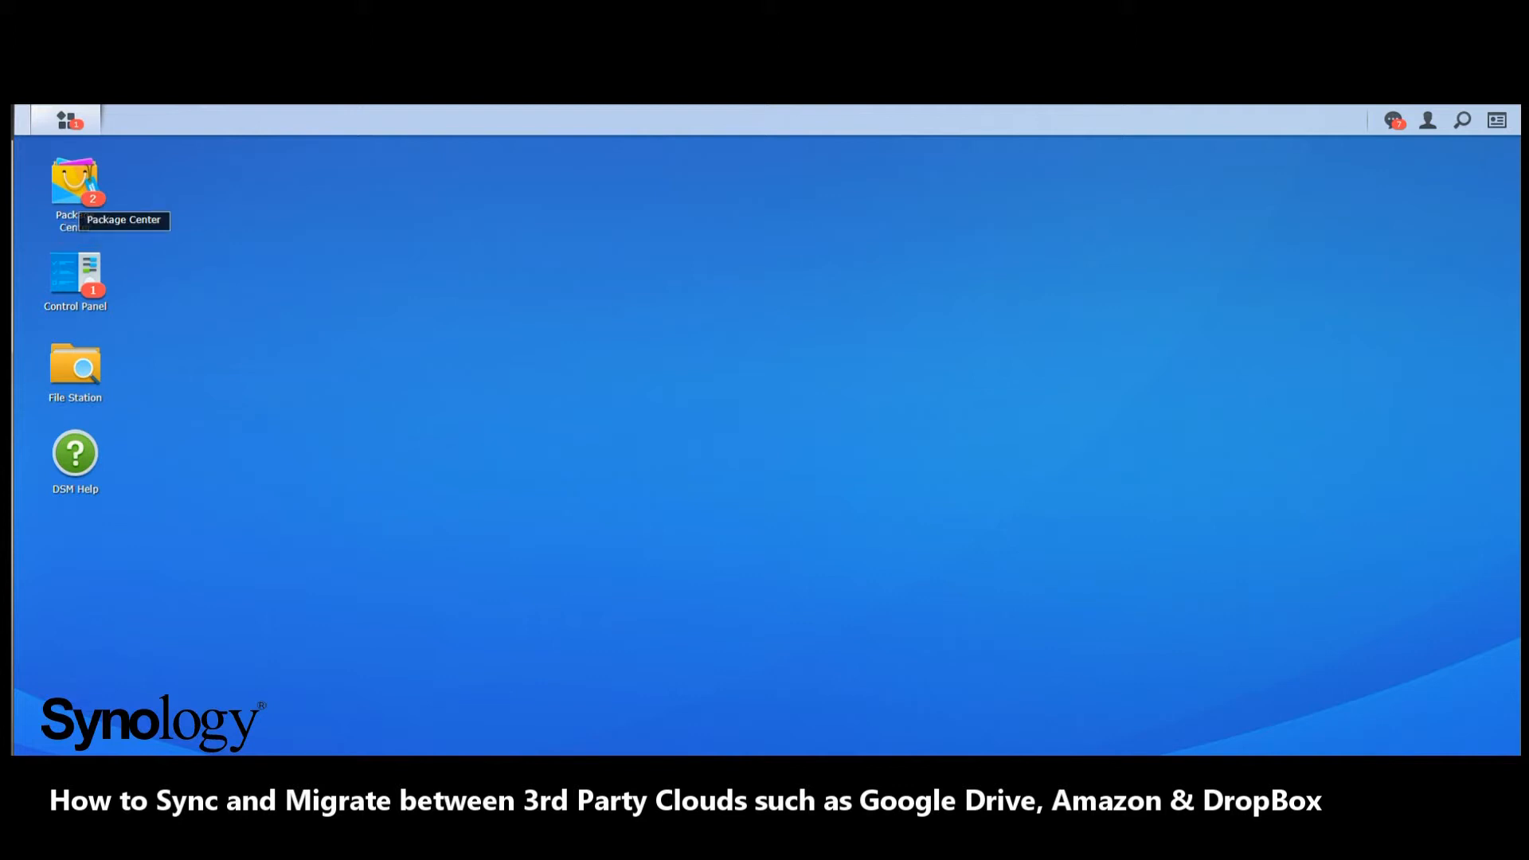
Show the Backup category in Package Center, listing Hyper Backup and Cloud Station.
{"action": "double_click", "coordinate": [75, 184]}
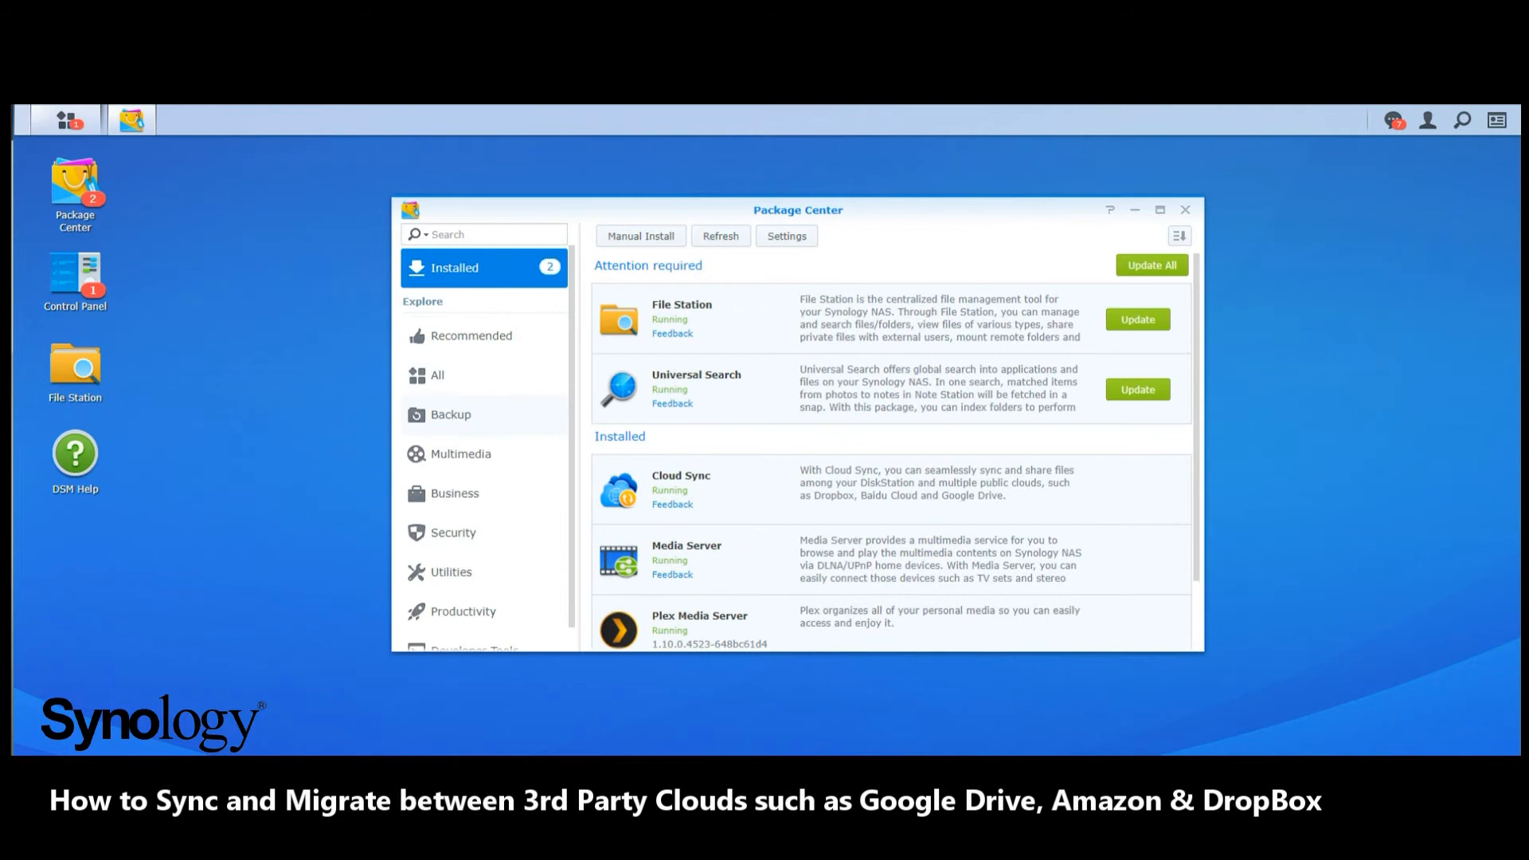
{"action": "left_click", "coordinate": [451, 414]}
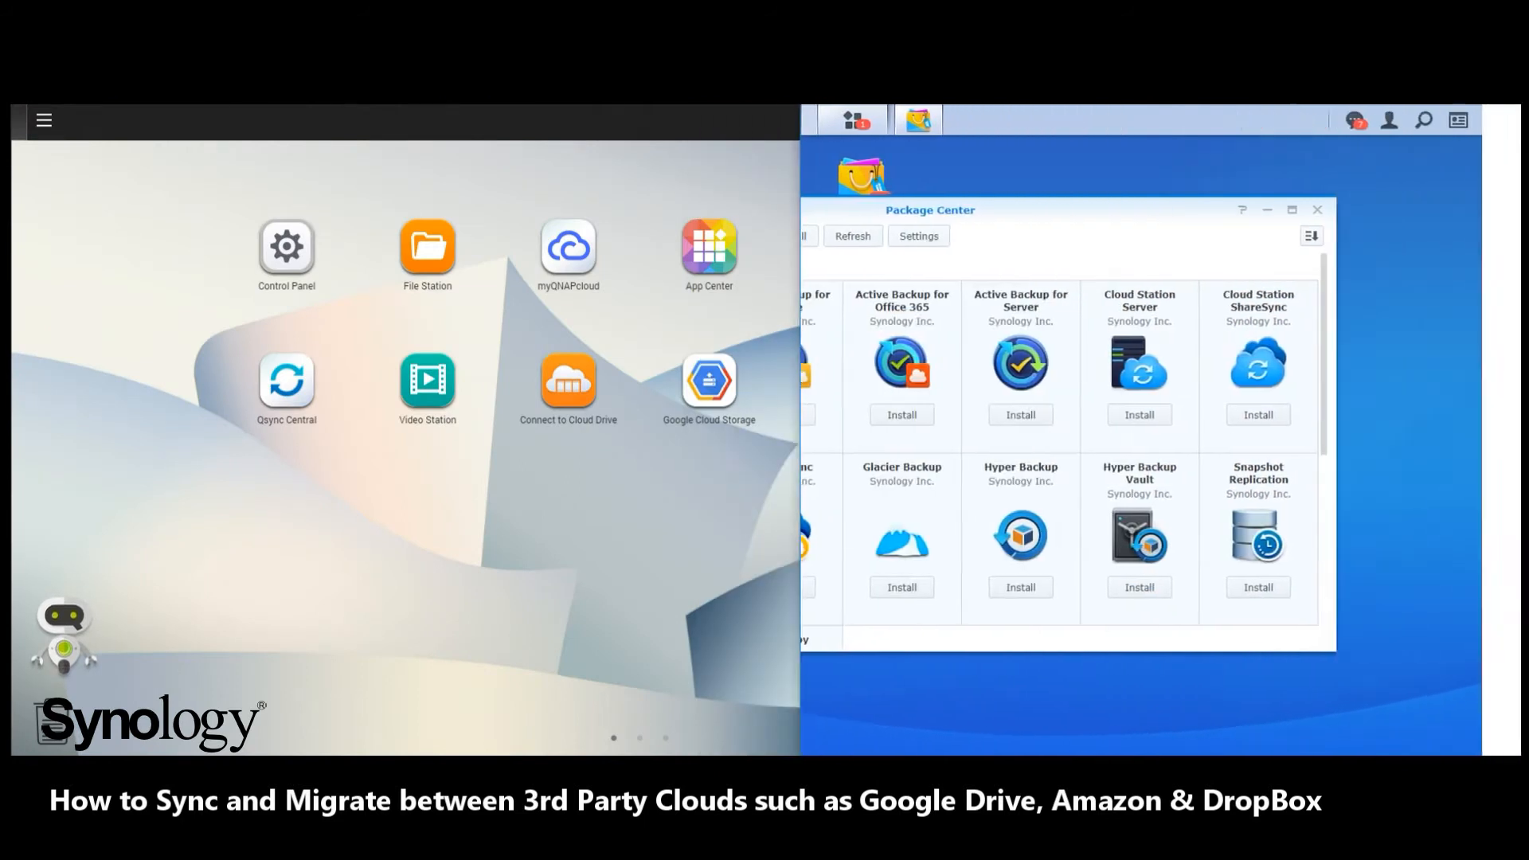
{"action": "left_click", "coordinate": [709, 246]}
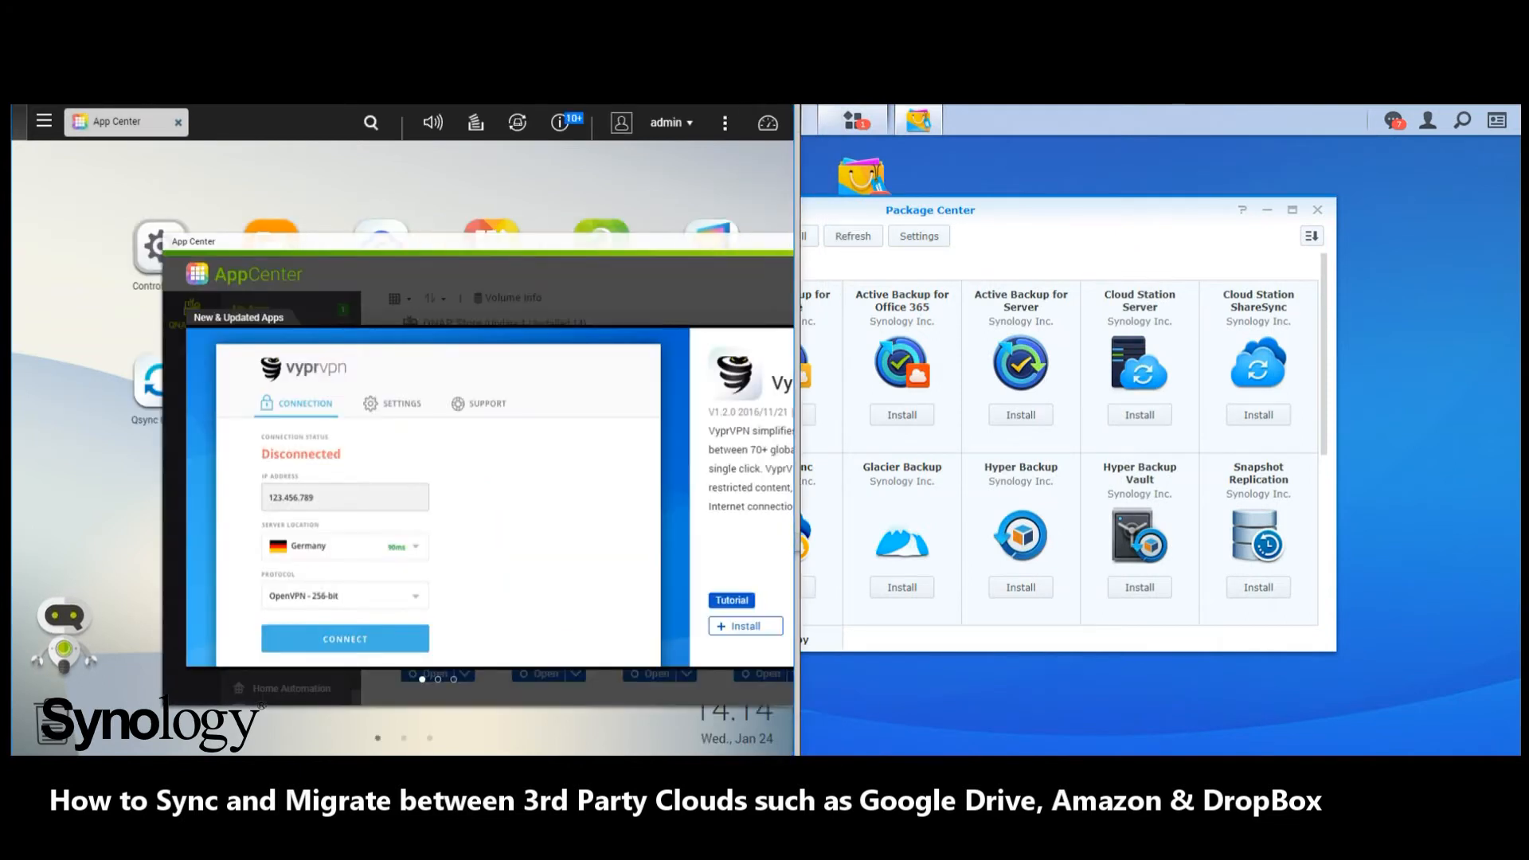
{"action": "left_click", "coordinate": [177, 121]}
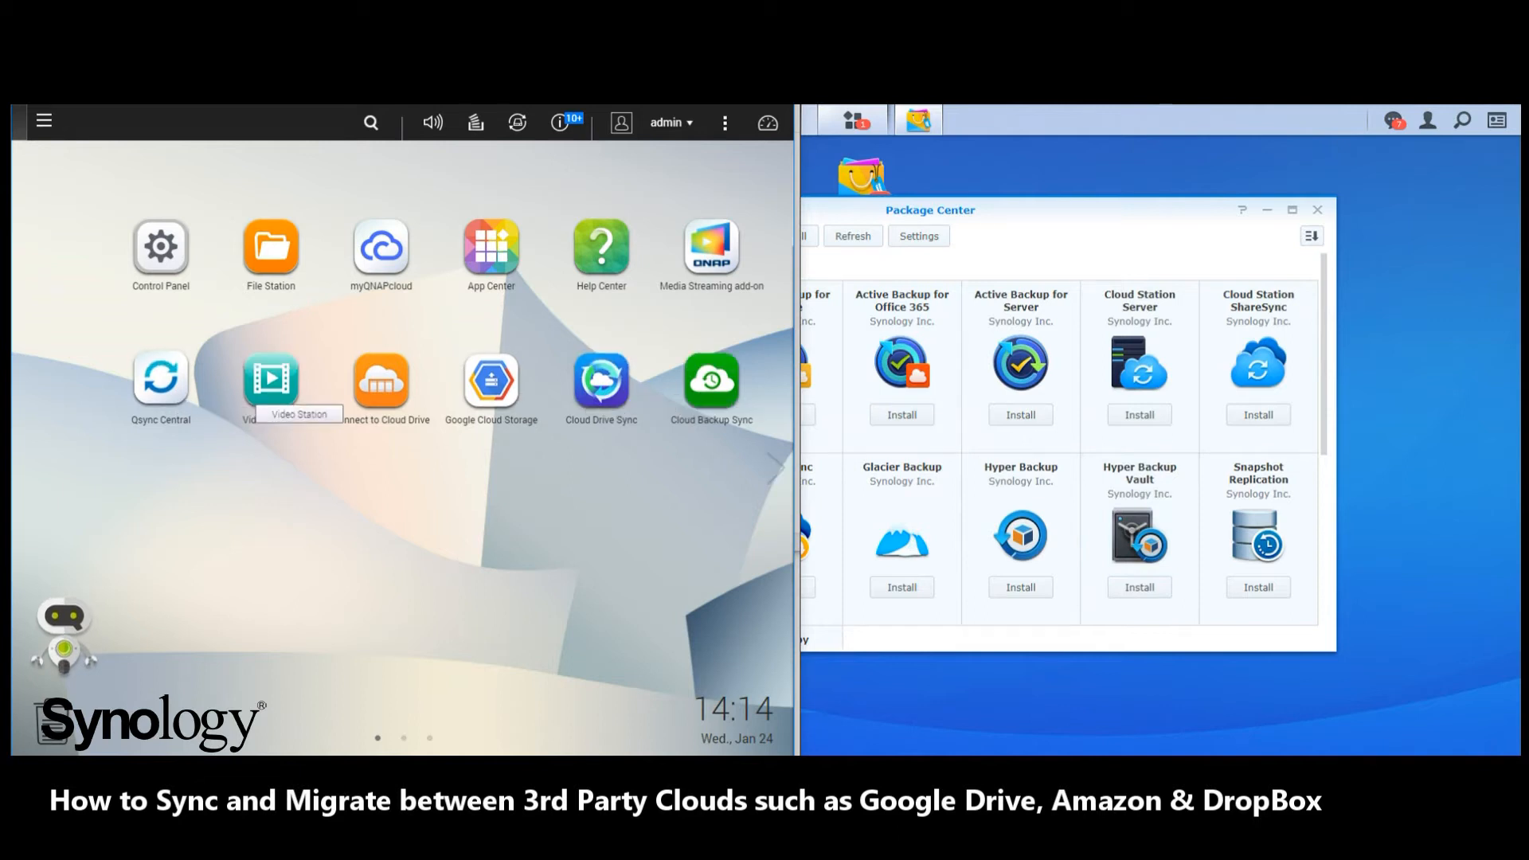
{"action": "mouse_move", "coordinate": [491, 379]}
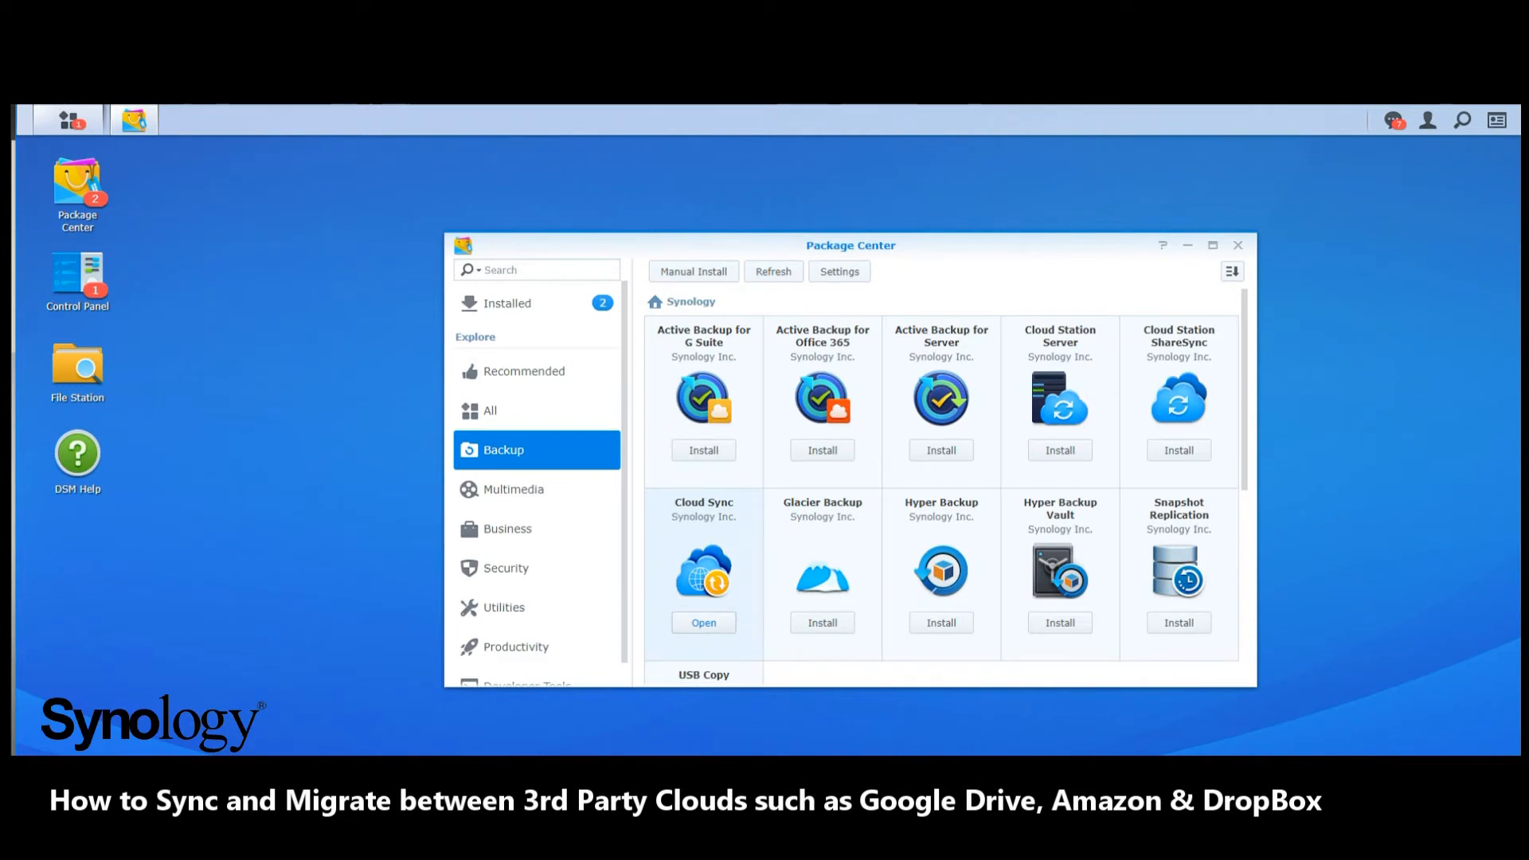
Add a new Cloud Sync connection with Google Drive as provider and continue to Google sign-in.
{"action": "left_click", "coordinate": [703, 623]}
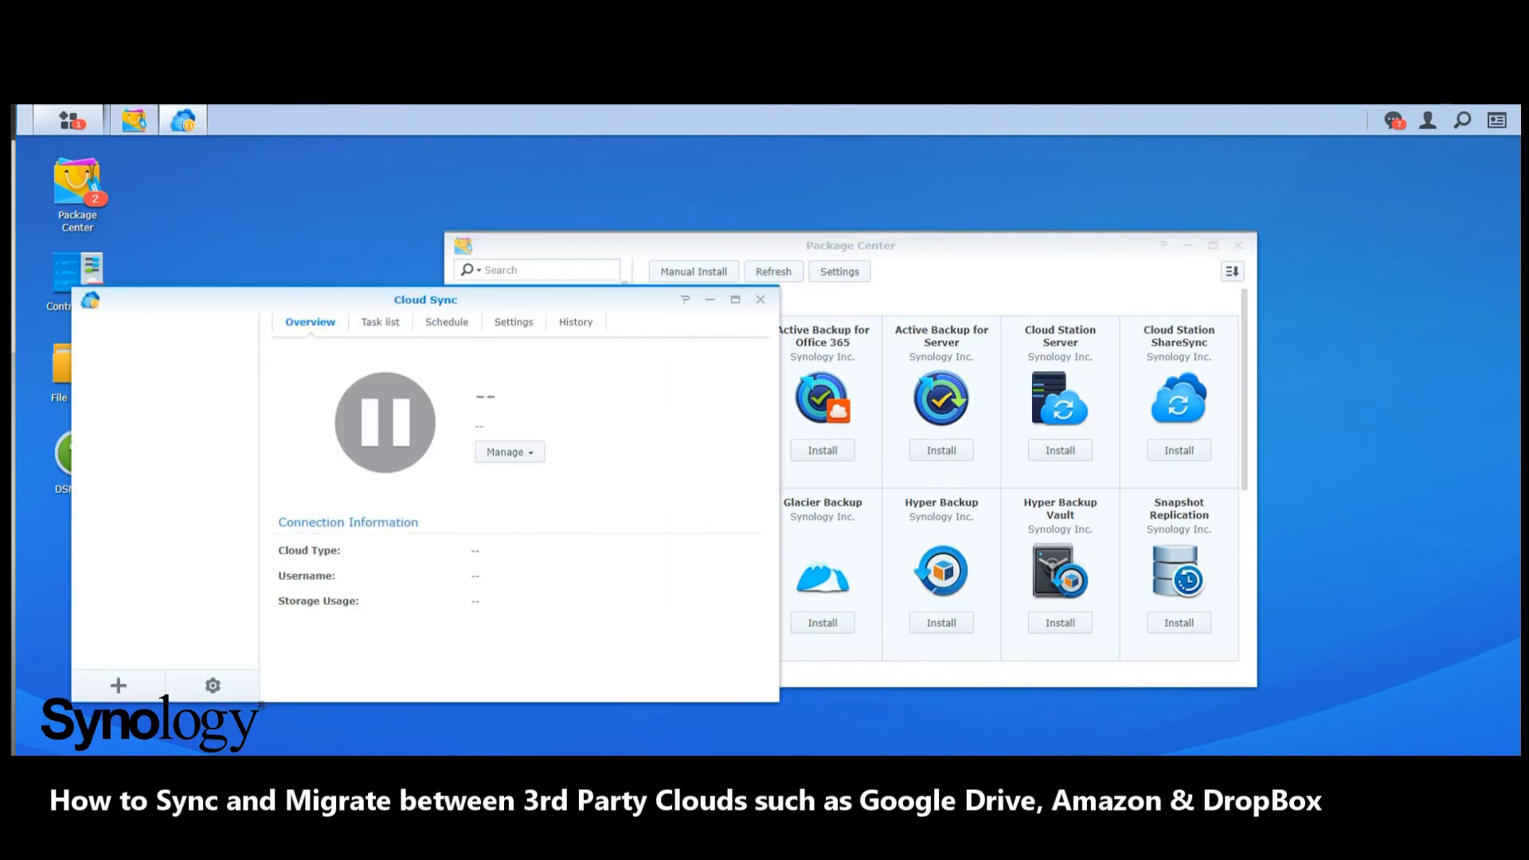
{"action": "left_click", "coordinate": [116, 685]}
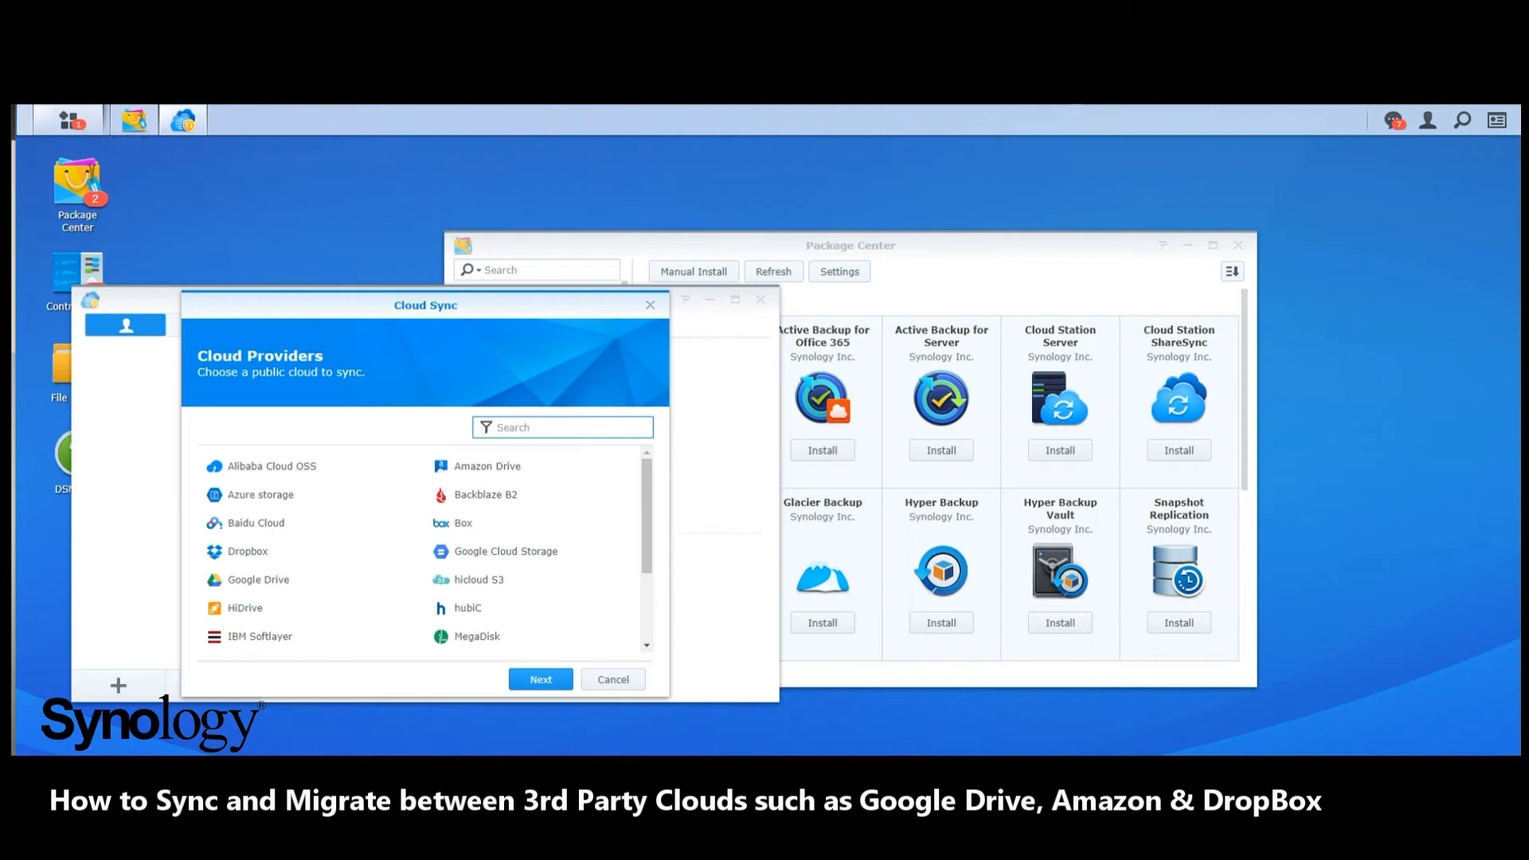
{"action": "left_click", "coordinate": [259, 494]}
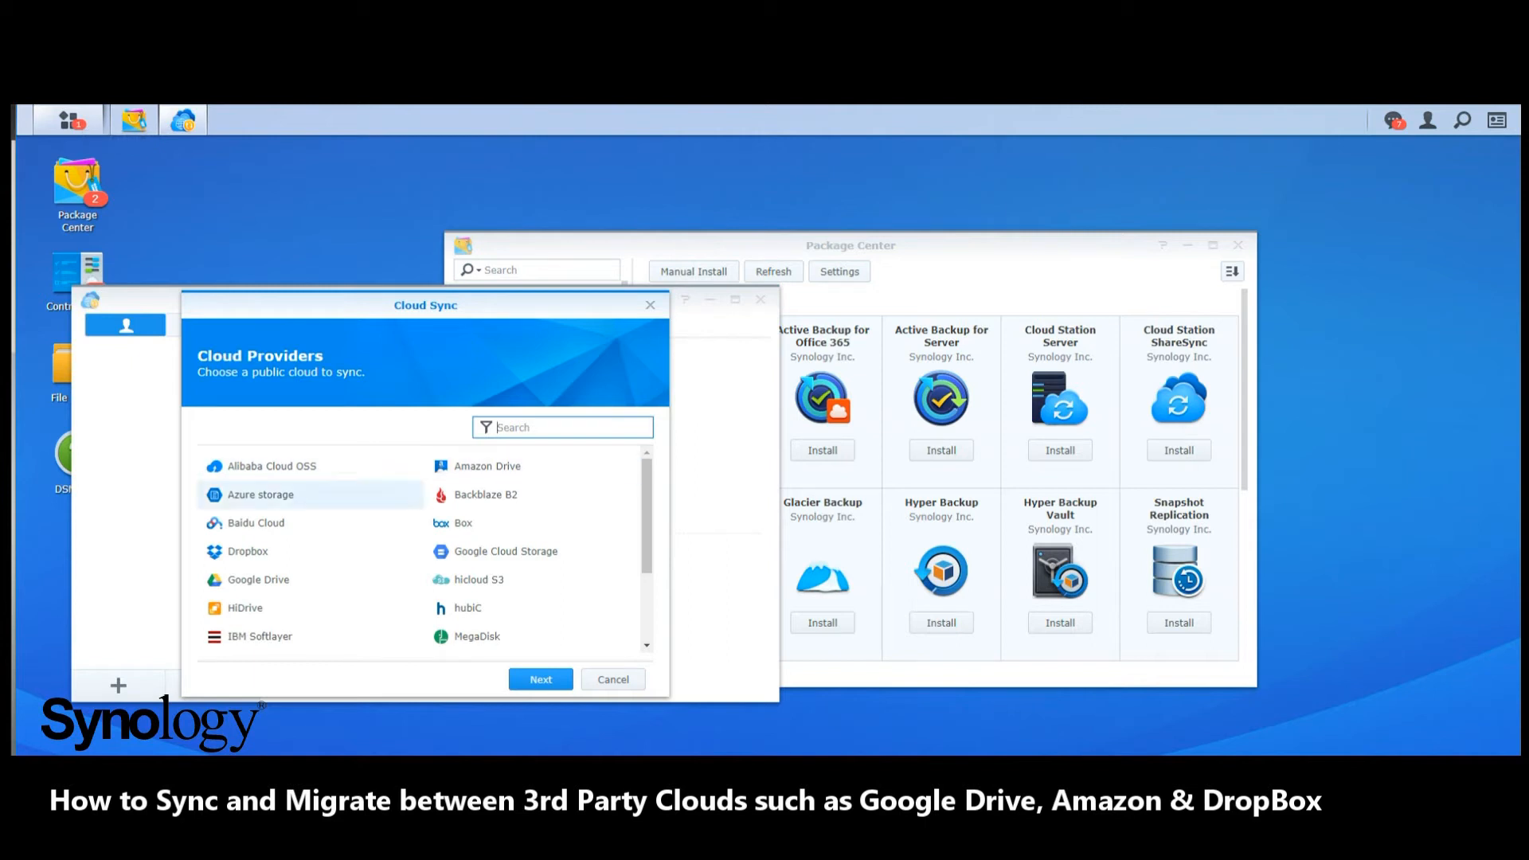
{"action": "left_click", "coordinate": [255, 522]}
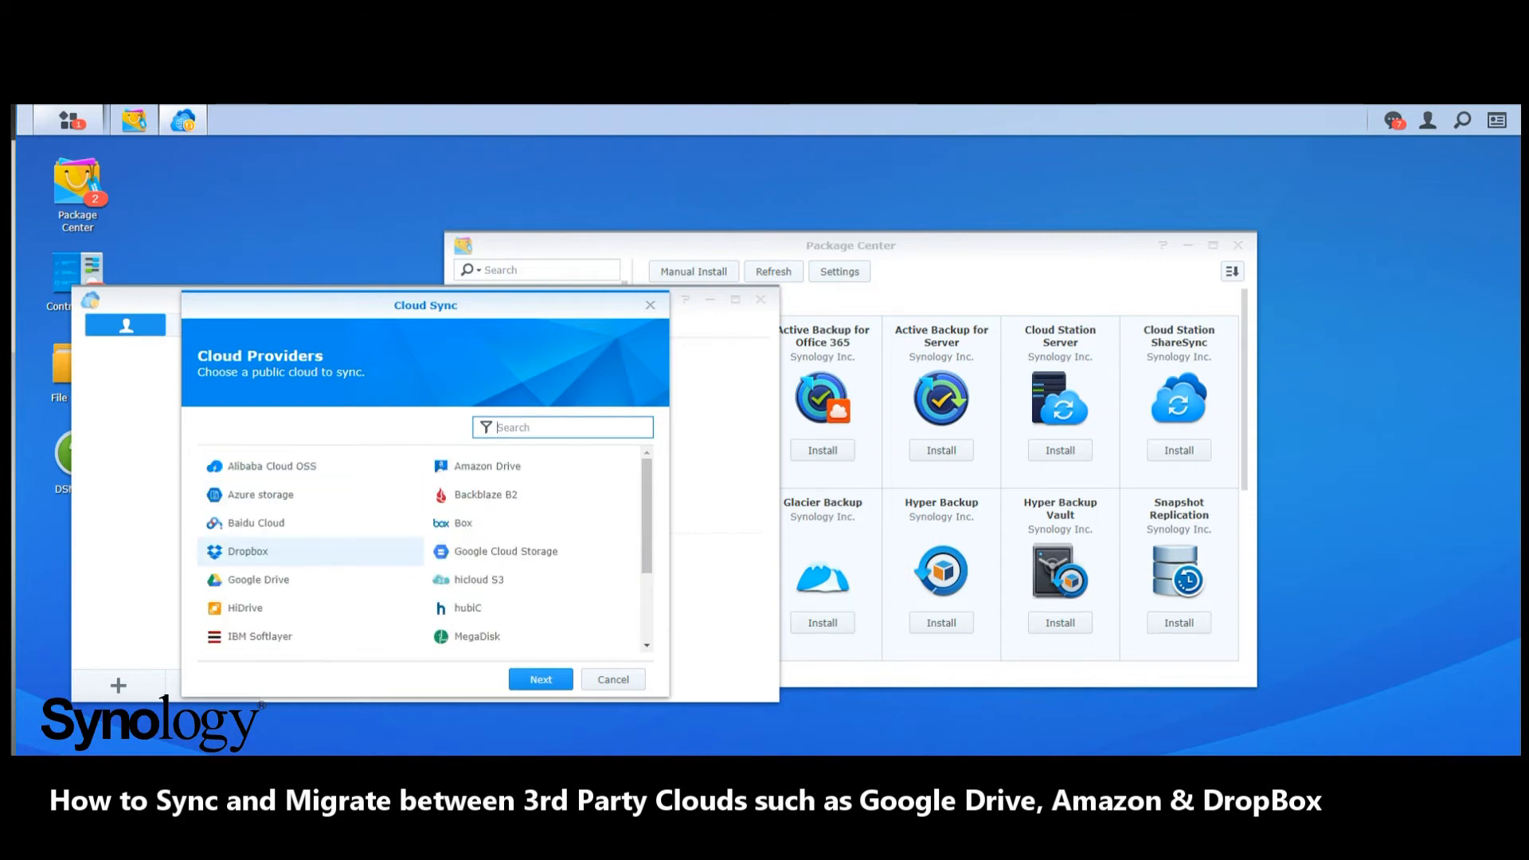
{"action": "left_click", "coordinate": [258, 579]}
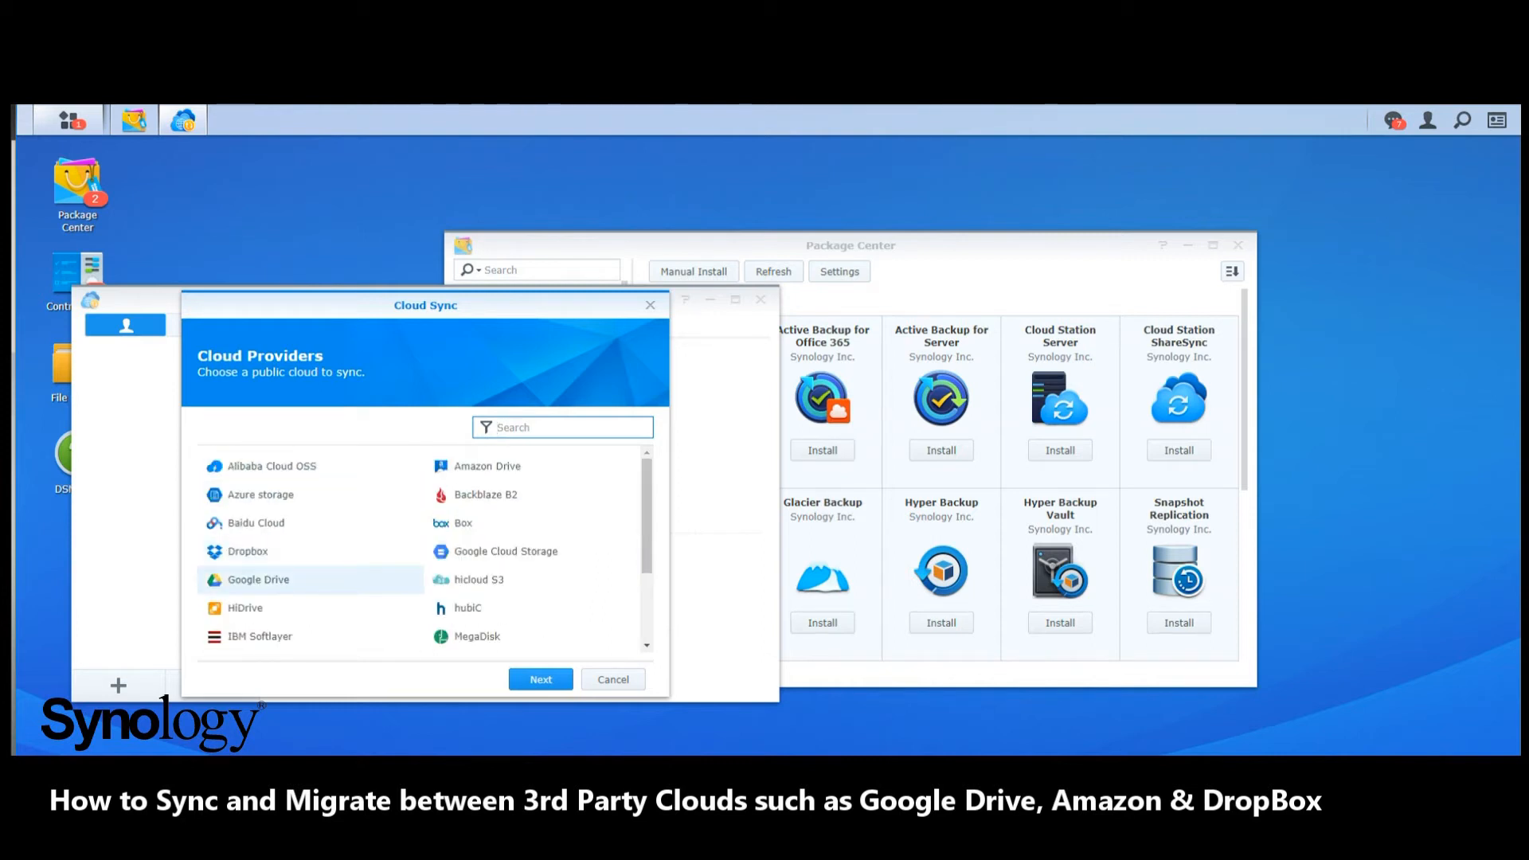
{"action": "left_click", "coordinate": [247, 551]}
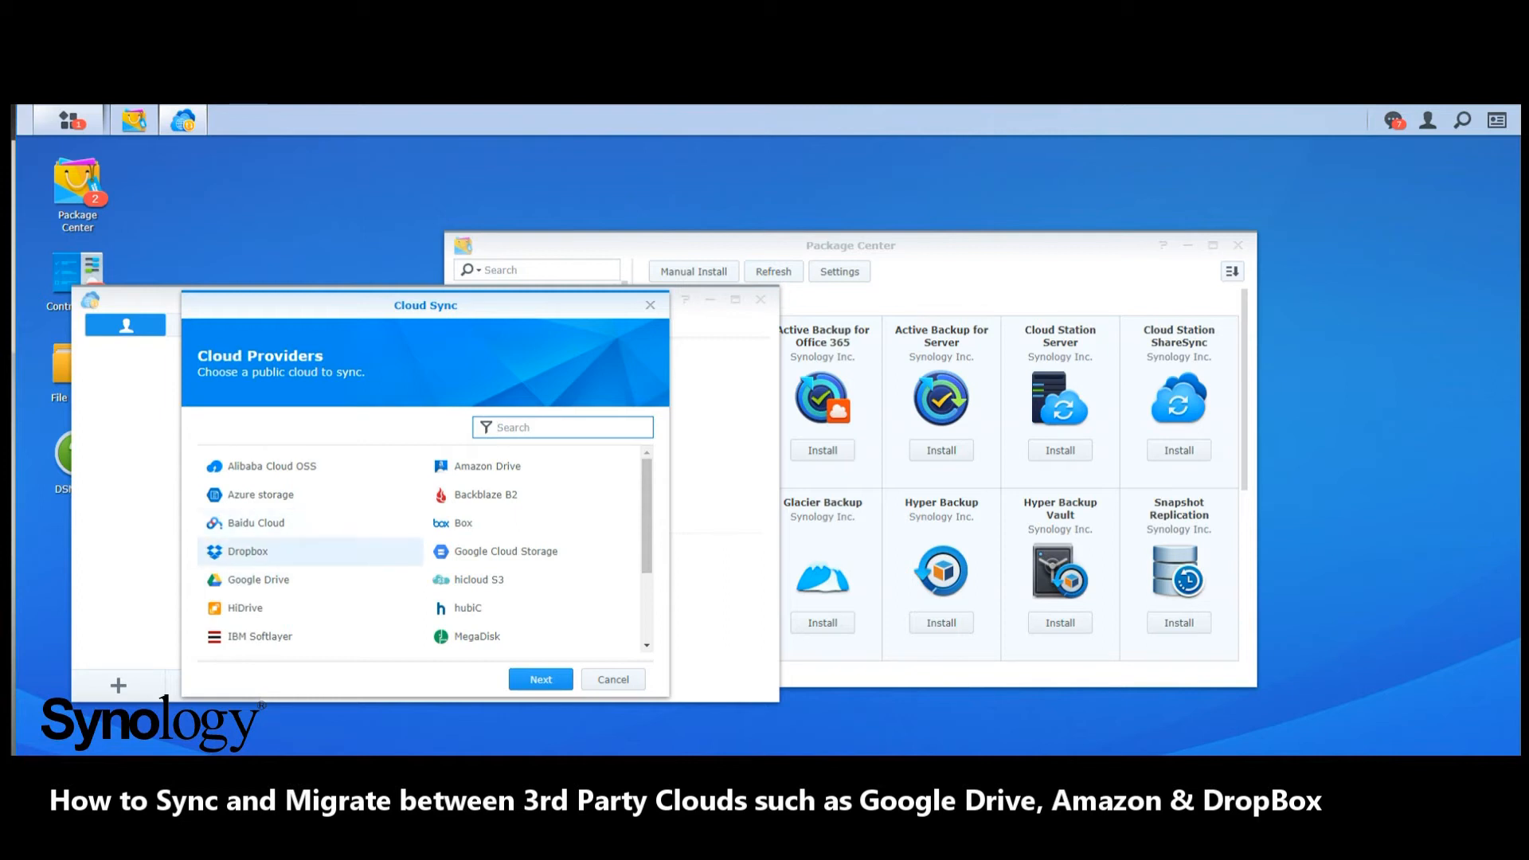
{"action": "left_click", "coordinate": [258, 579]}
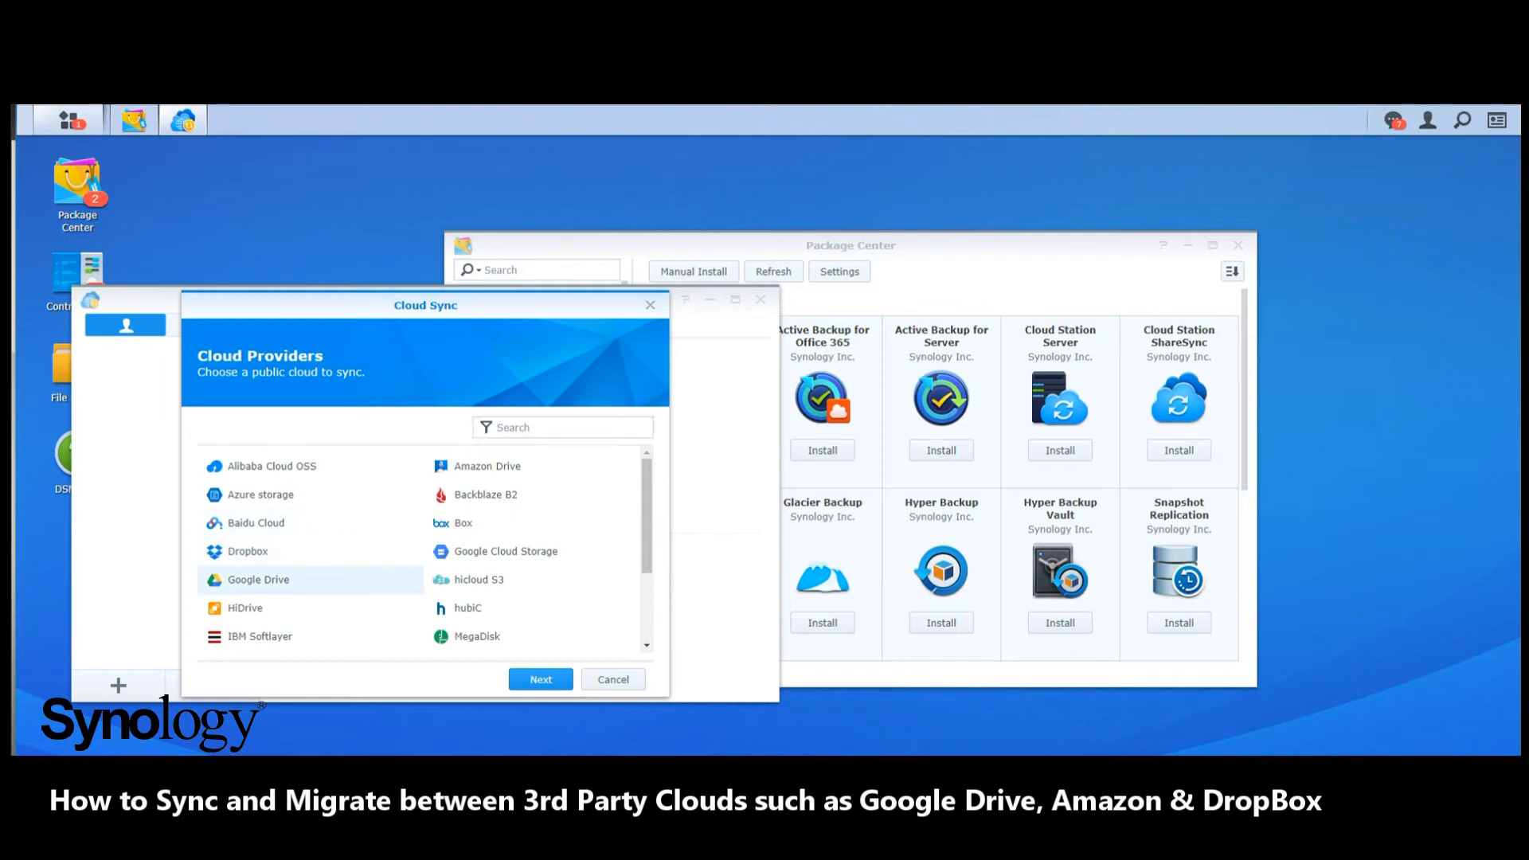
{"action": "left_click", "coordinate": [541, 679]}
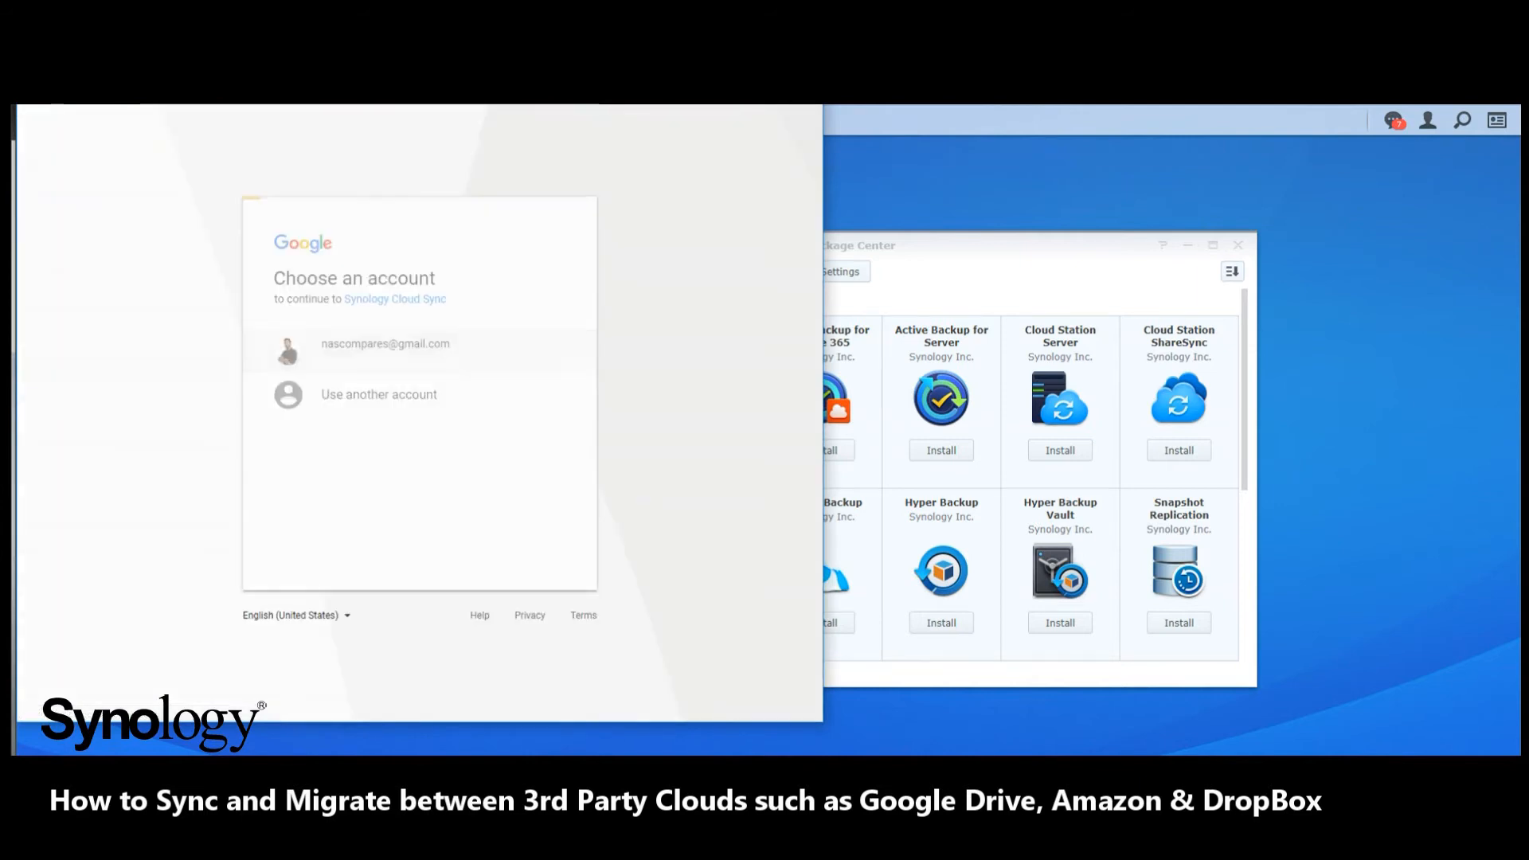
Grant Cloud Sync access to the existing Google account's Drive and agree to redirect back to the NAS.
{"action": "left_click", "coordinate": [384, 344]}
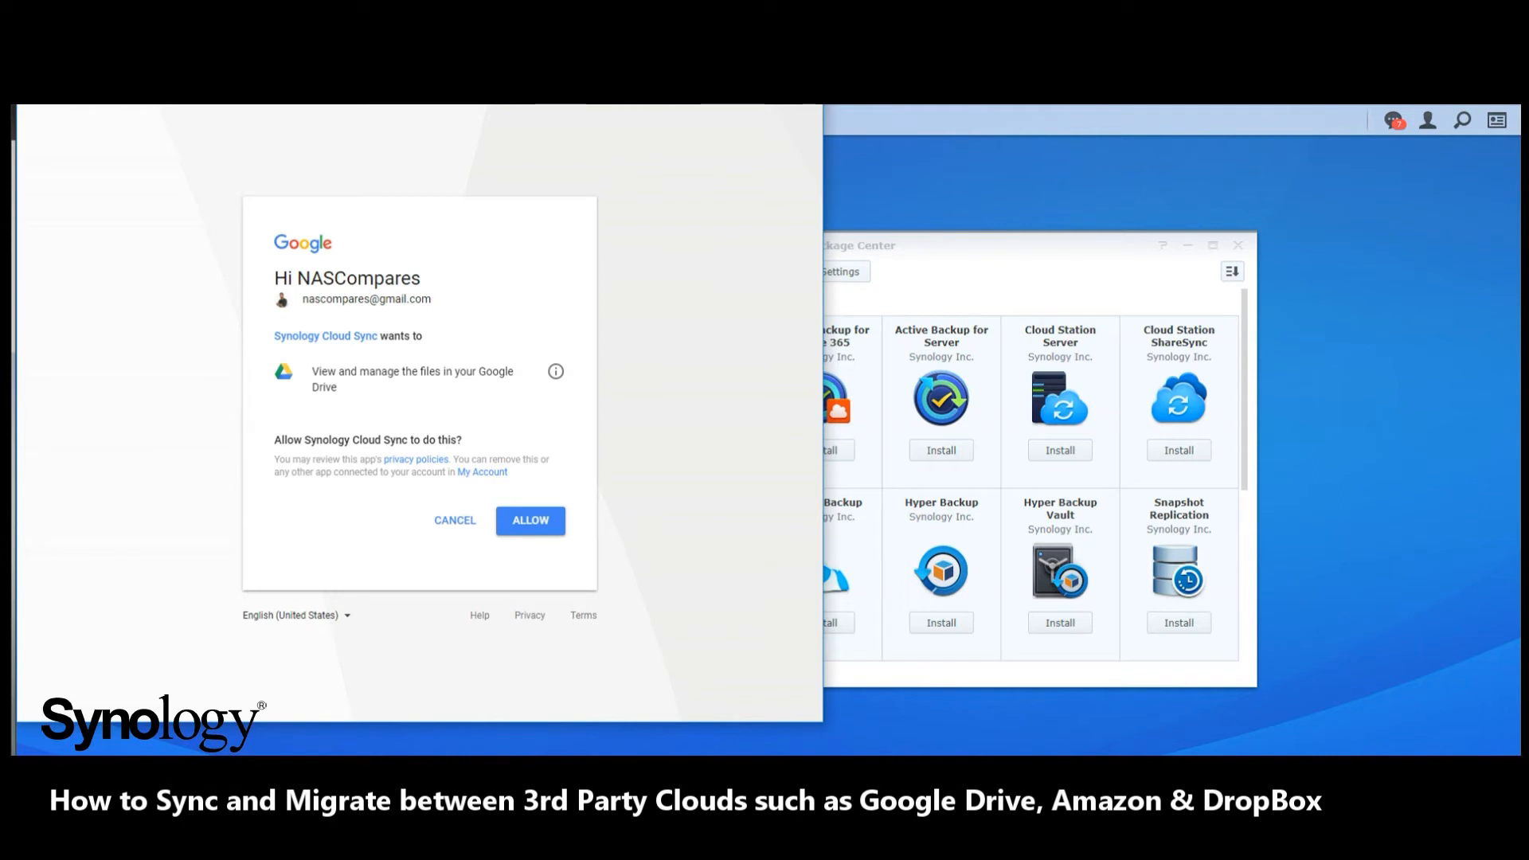
{"action": "left_click", "coordinate": [529, 520]}
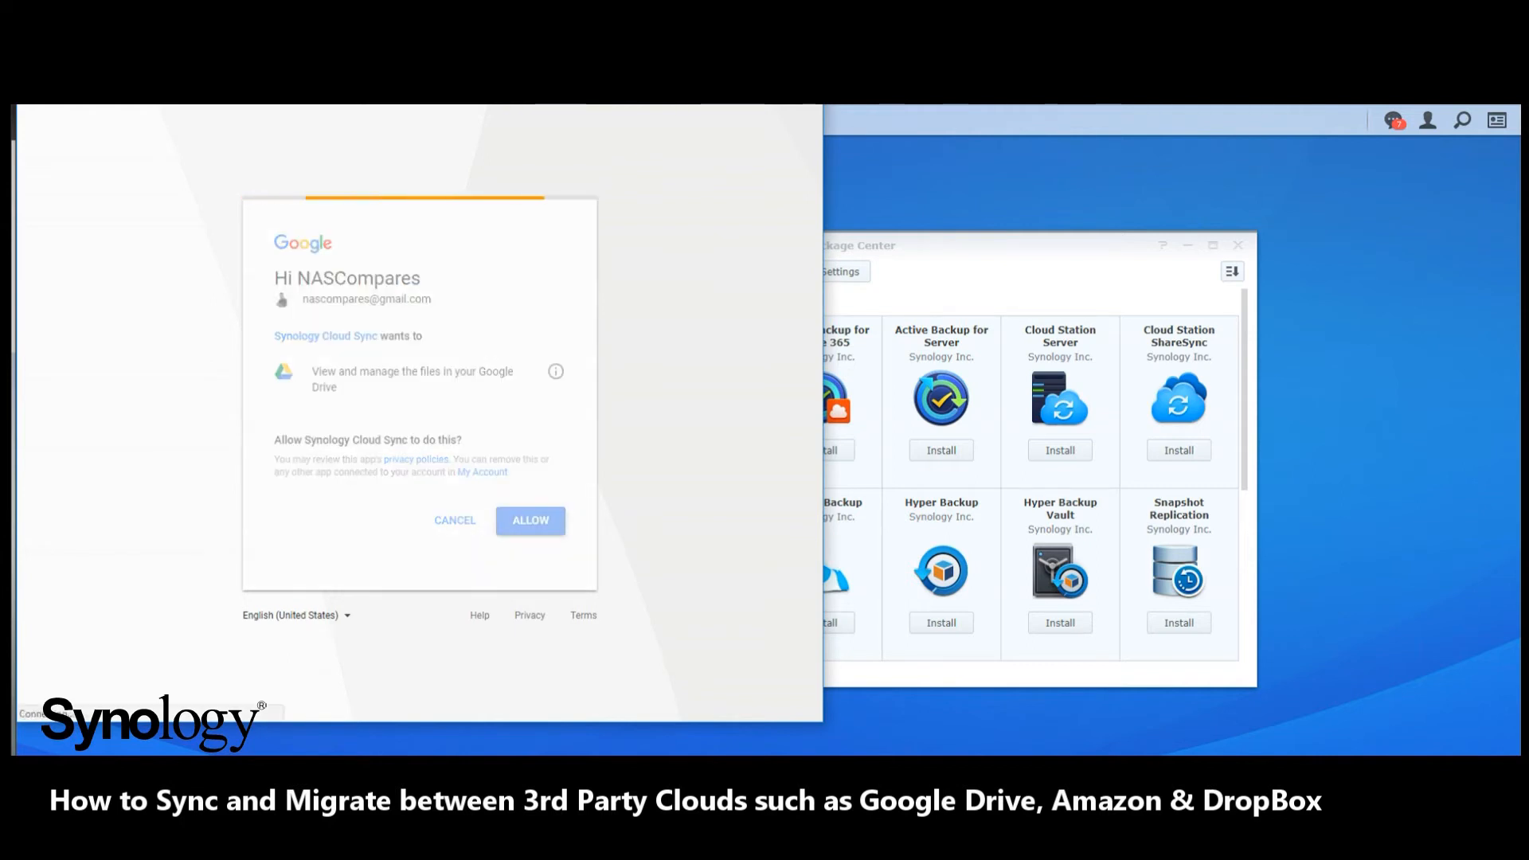
{"action": "left_click", "coordinate": [529, 520]}
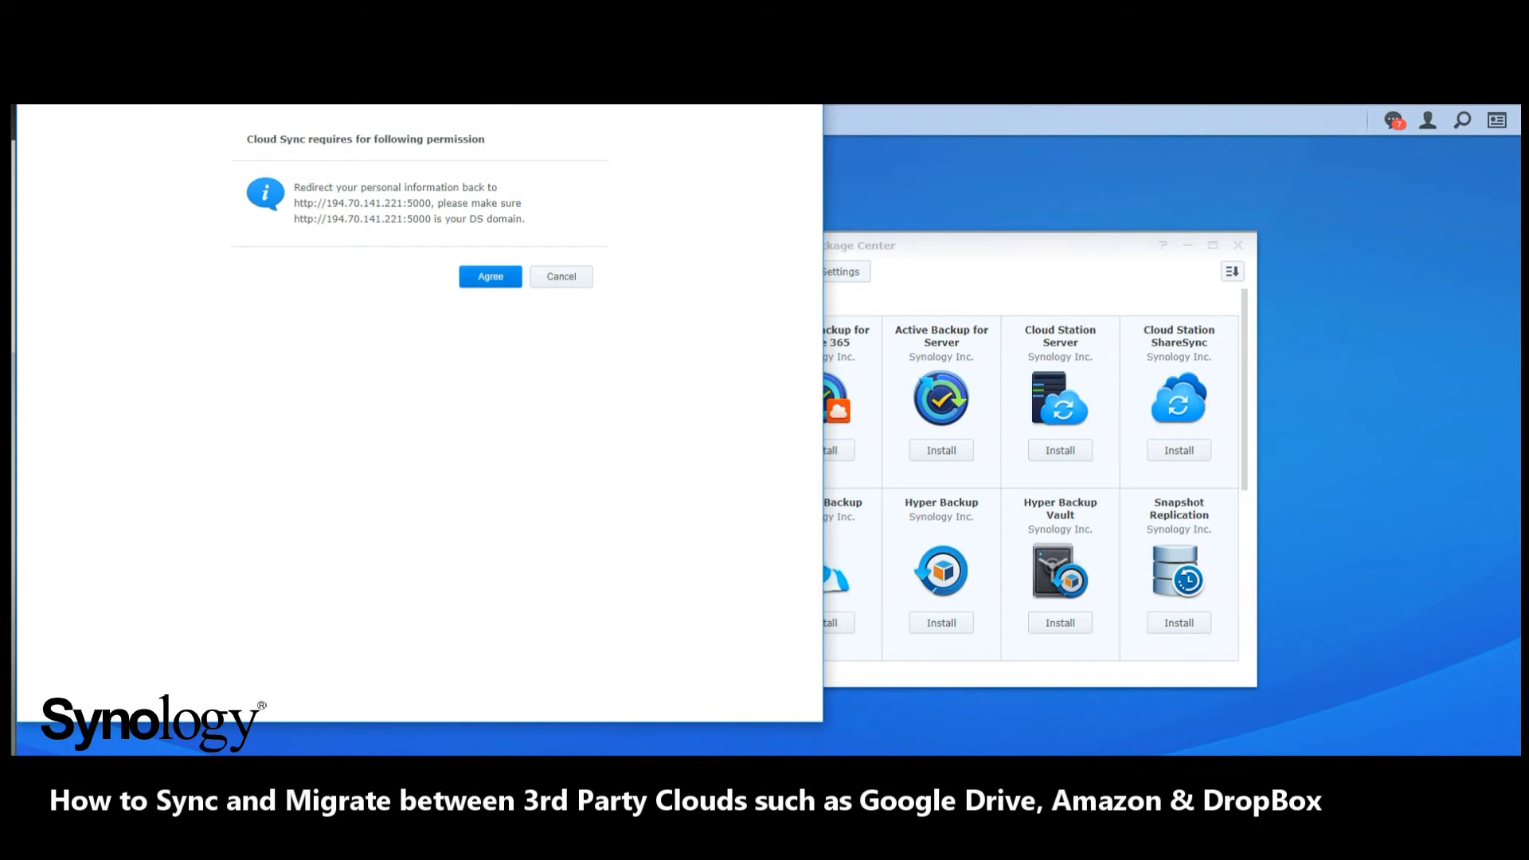
{"action": "left_click", "coordinate": [489, 276]}
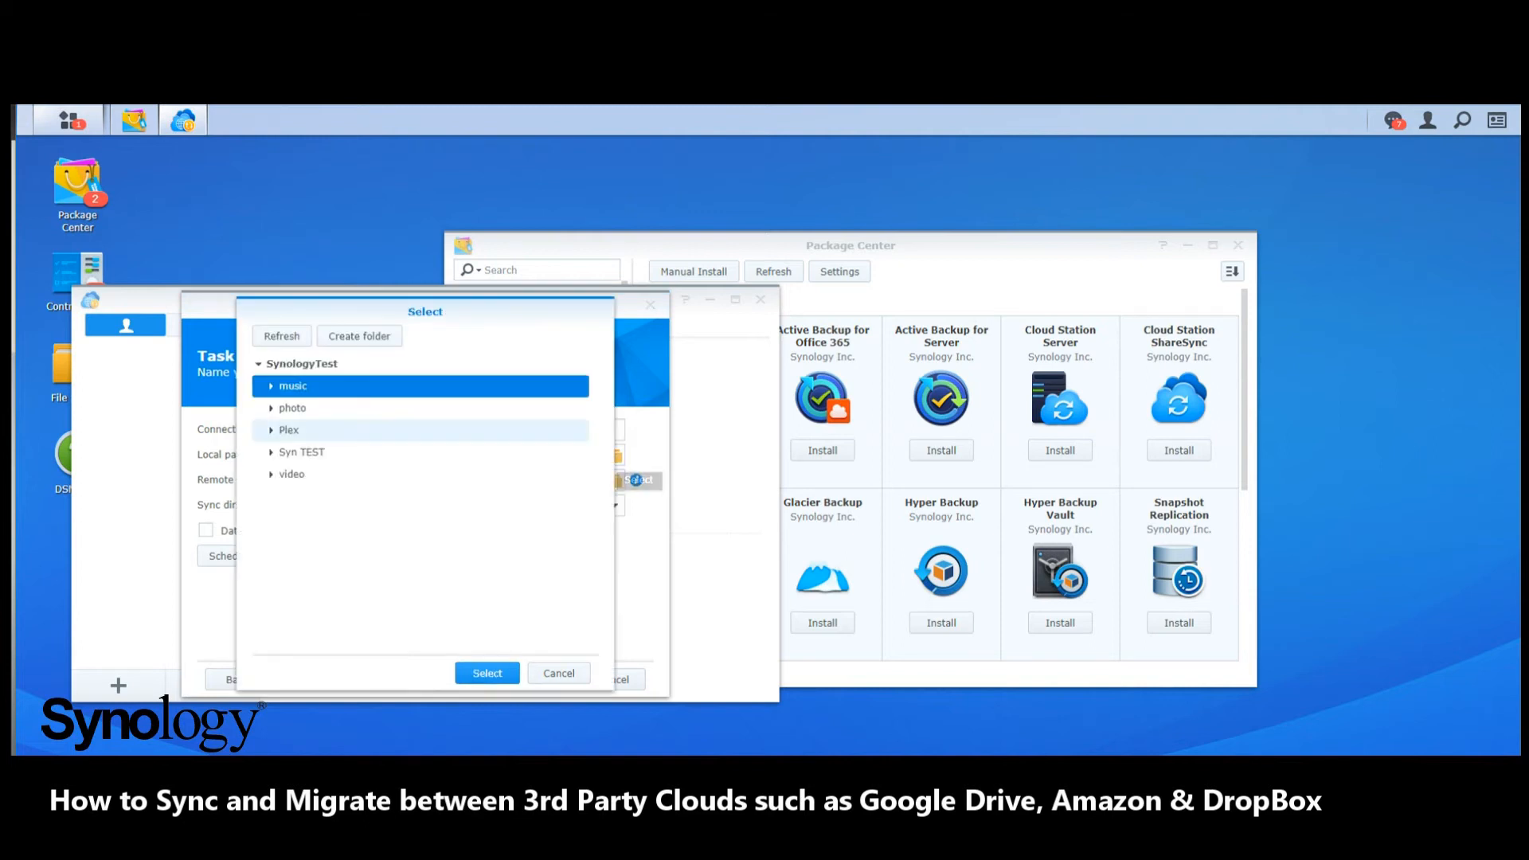
Set the local path to Syn TEST/Synology Test 2.
{"action": "left_click", "coordinate": [271, 451]}
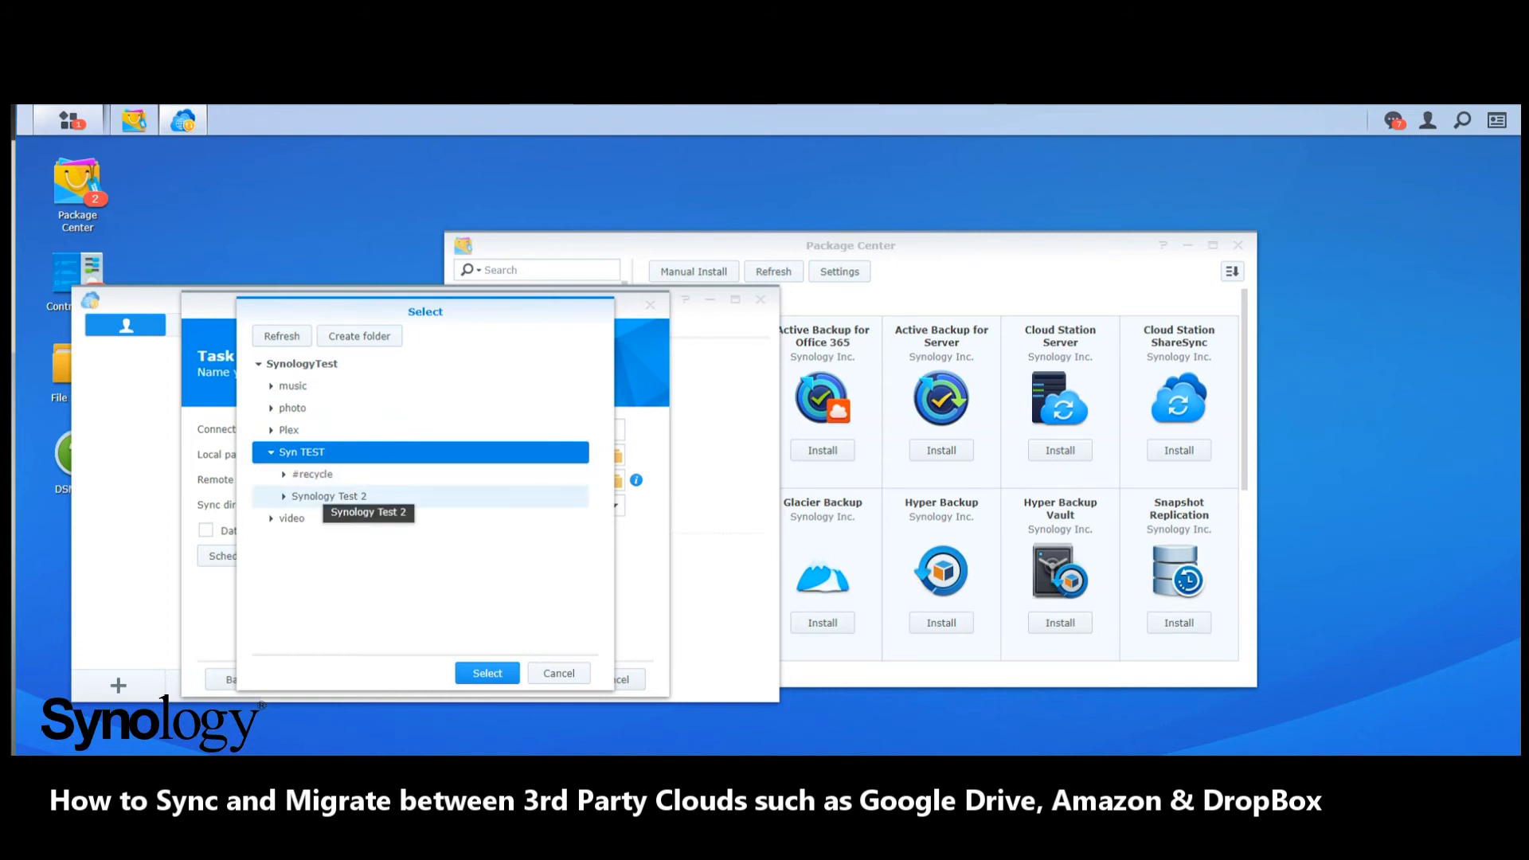
{"action": "left_click", "coordinate": [328, 496]}
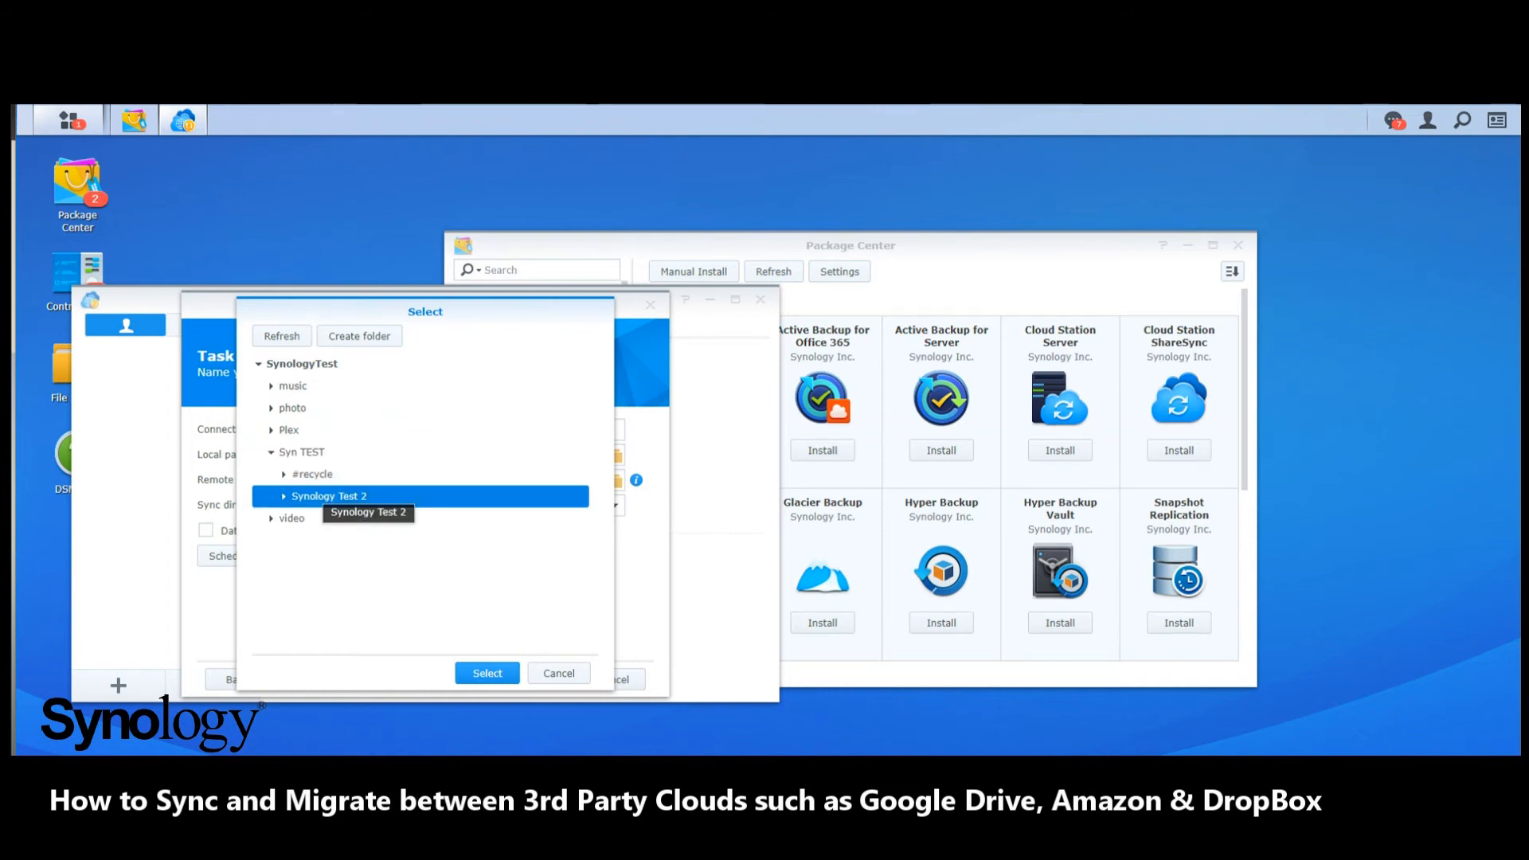
{"action": "left_click", "coordinate": [488, 672]}
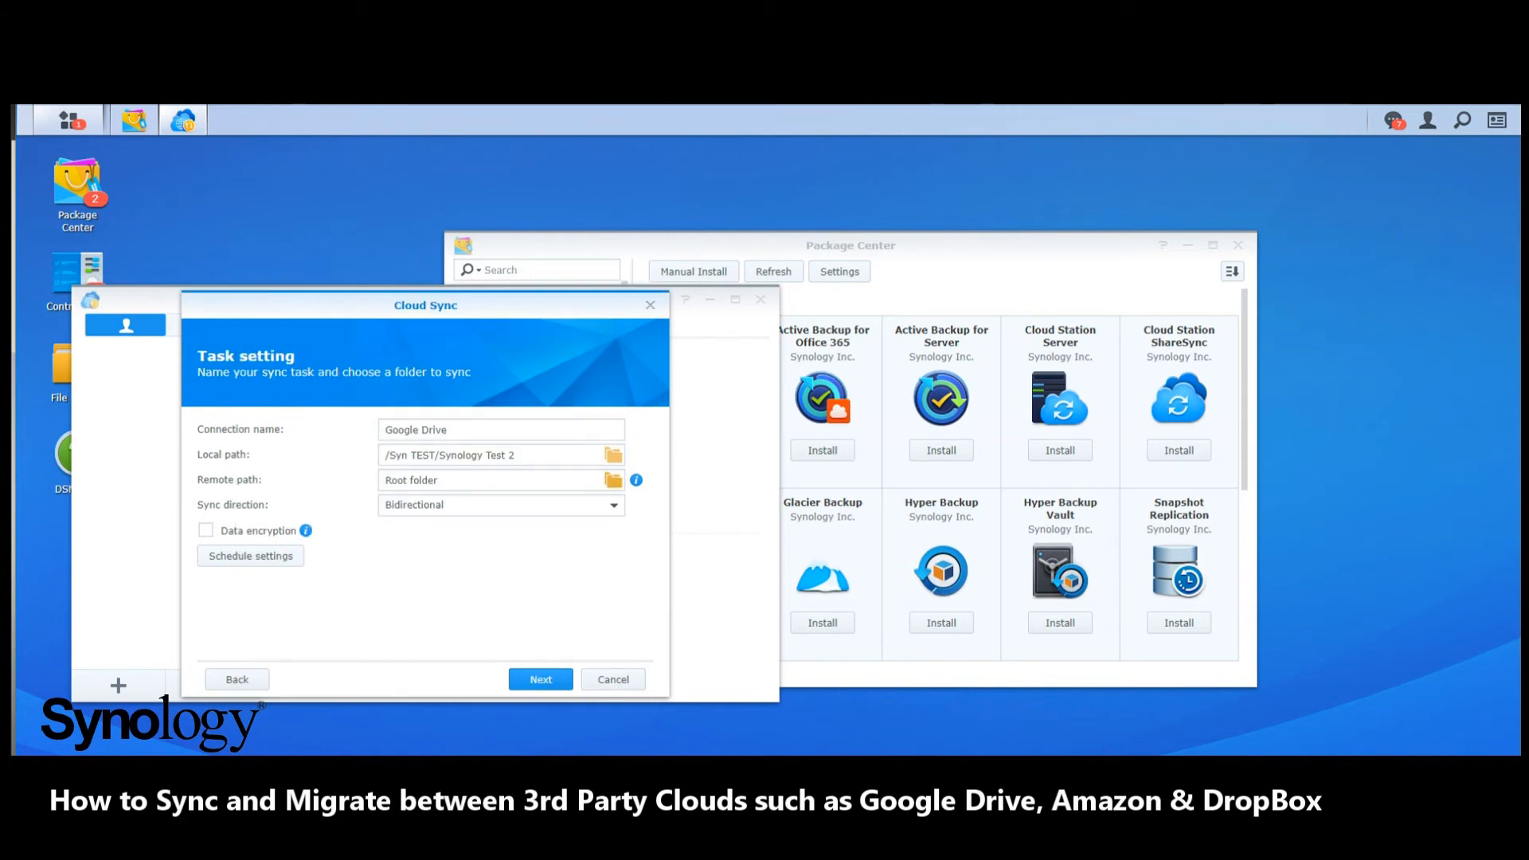
Set the remote Google Drive path to Work Backup Stuff 1-8-13.
{"action": "left_click", "coordinate": [612, 480]}
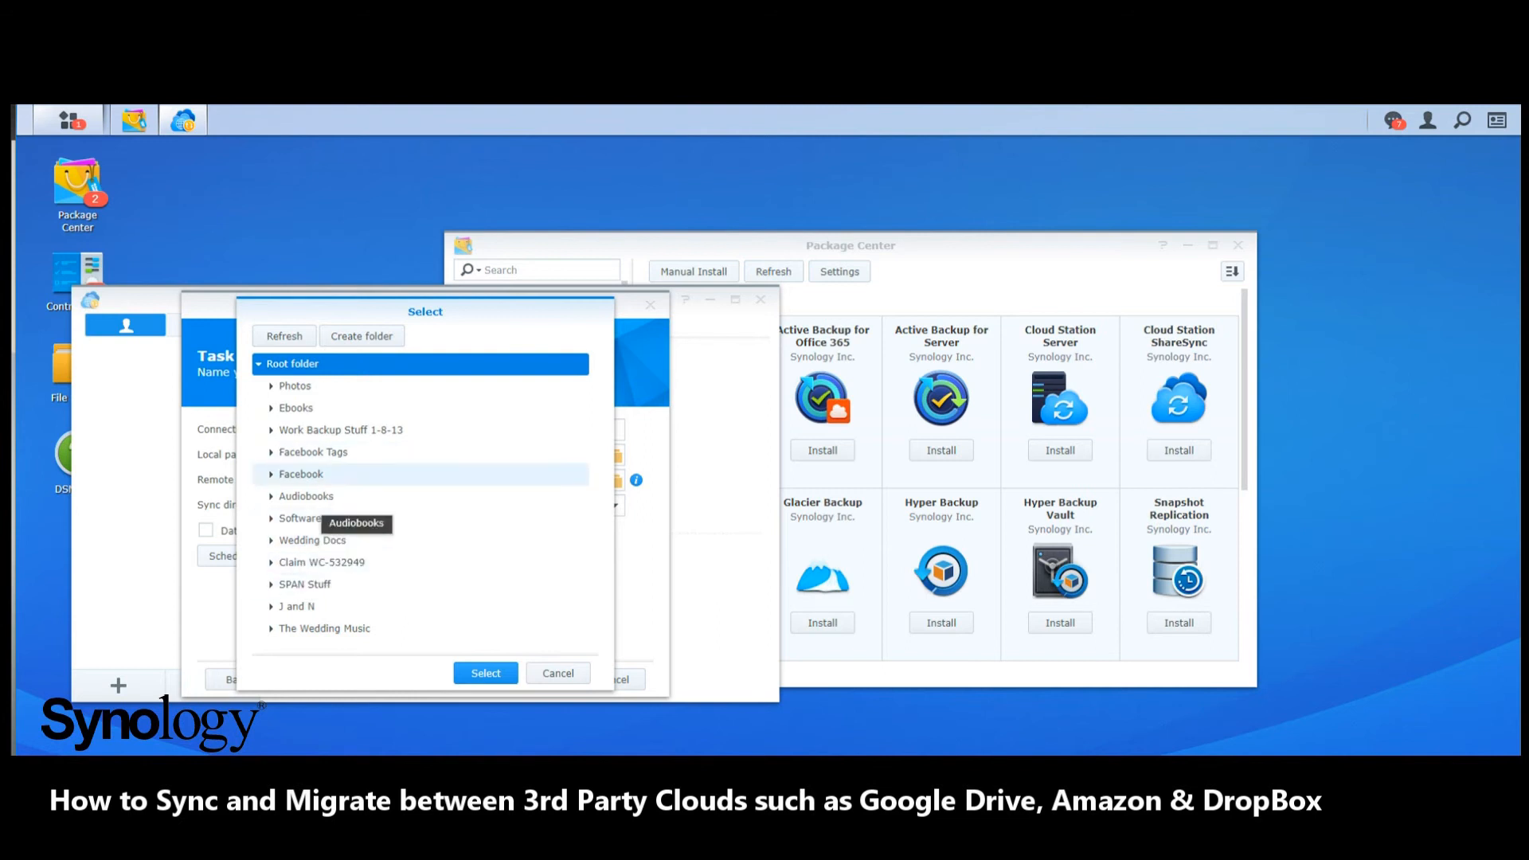
{"action": "left_click", "coordinate": [340, 431]}
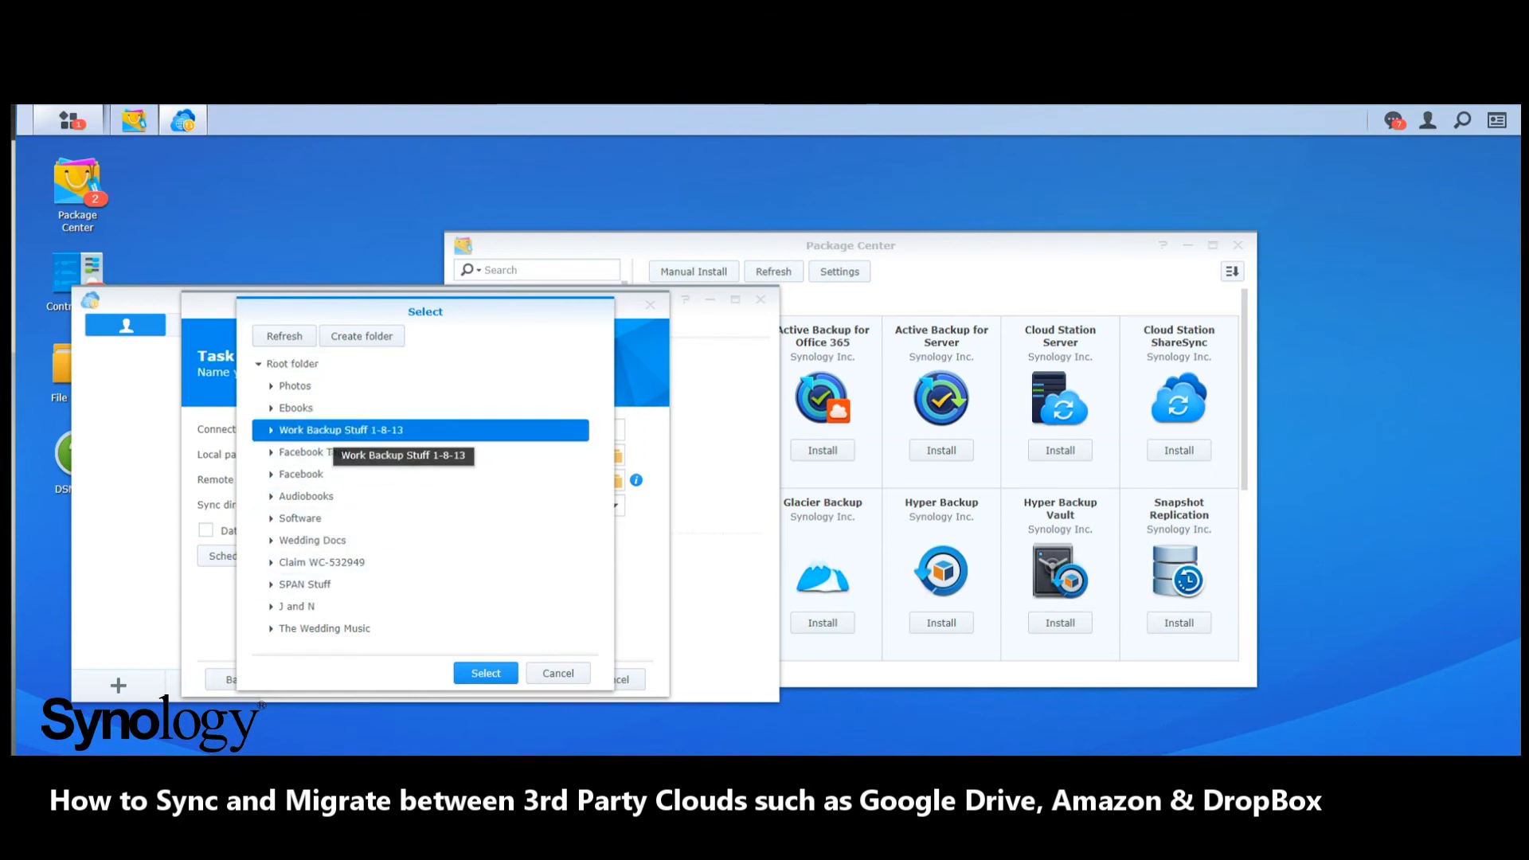
{"action": "left_click", "coordinate": [485, 672]}
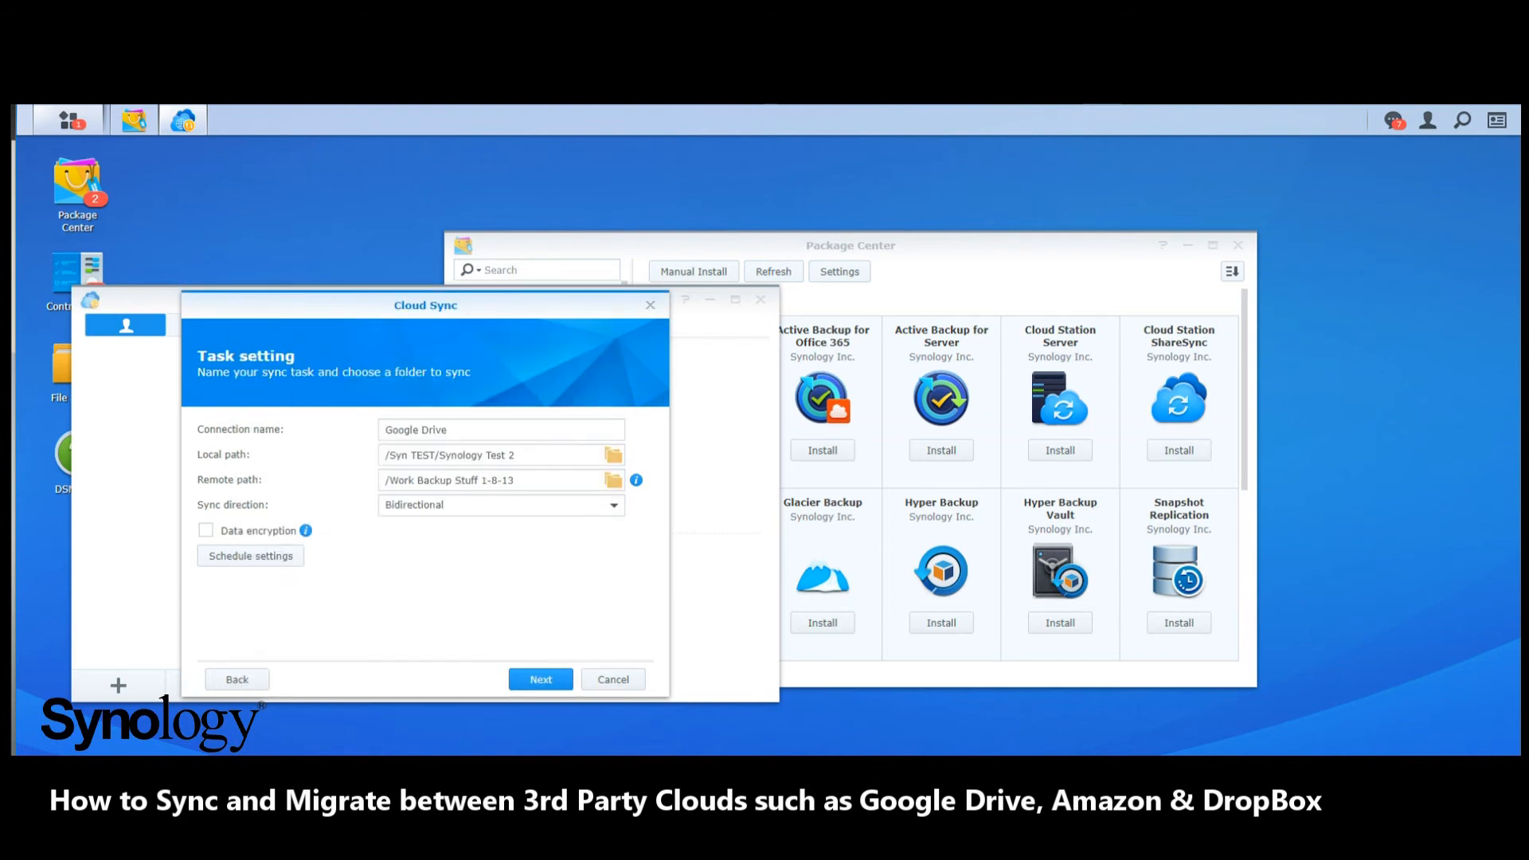
{"action": "left_click", "coordinate": [501, 505]}
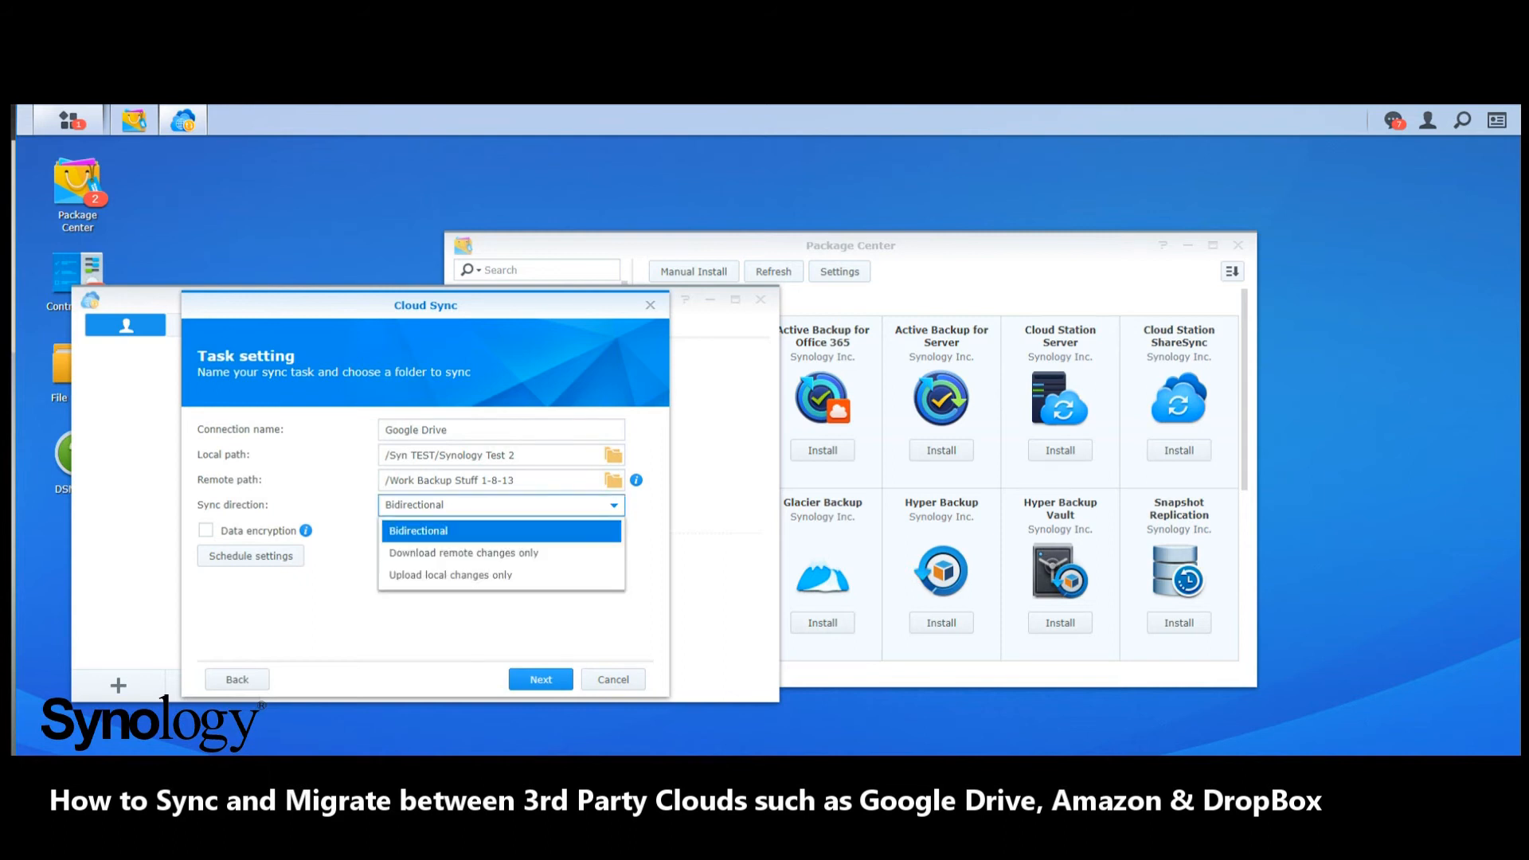
{"action": "left_click", "coordinate": [419, 530]}
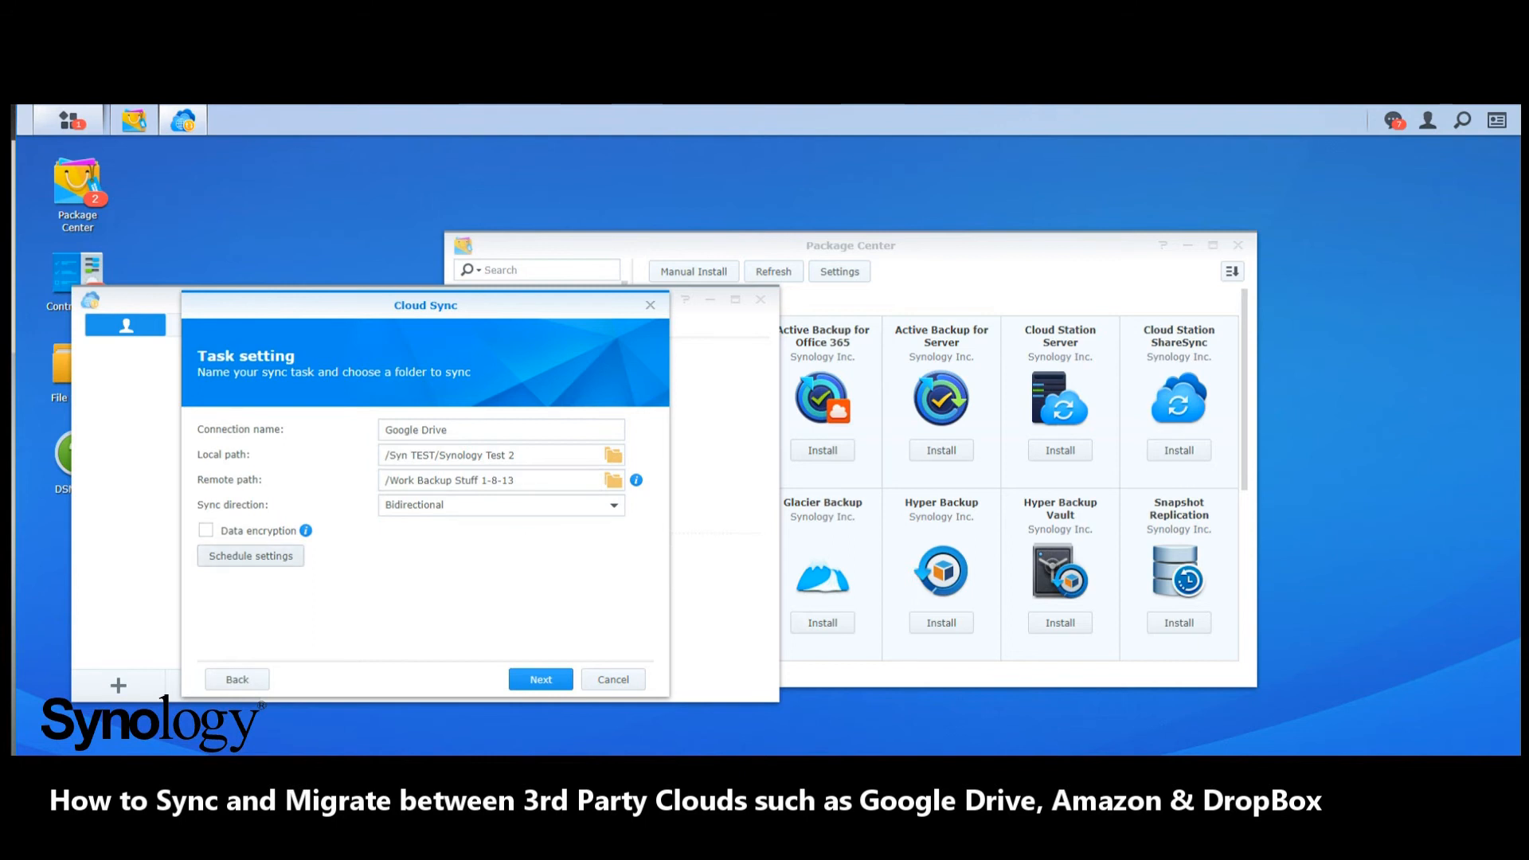
{"action": "left_click", "coordinate": [250, 555]}
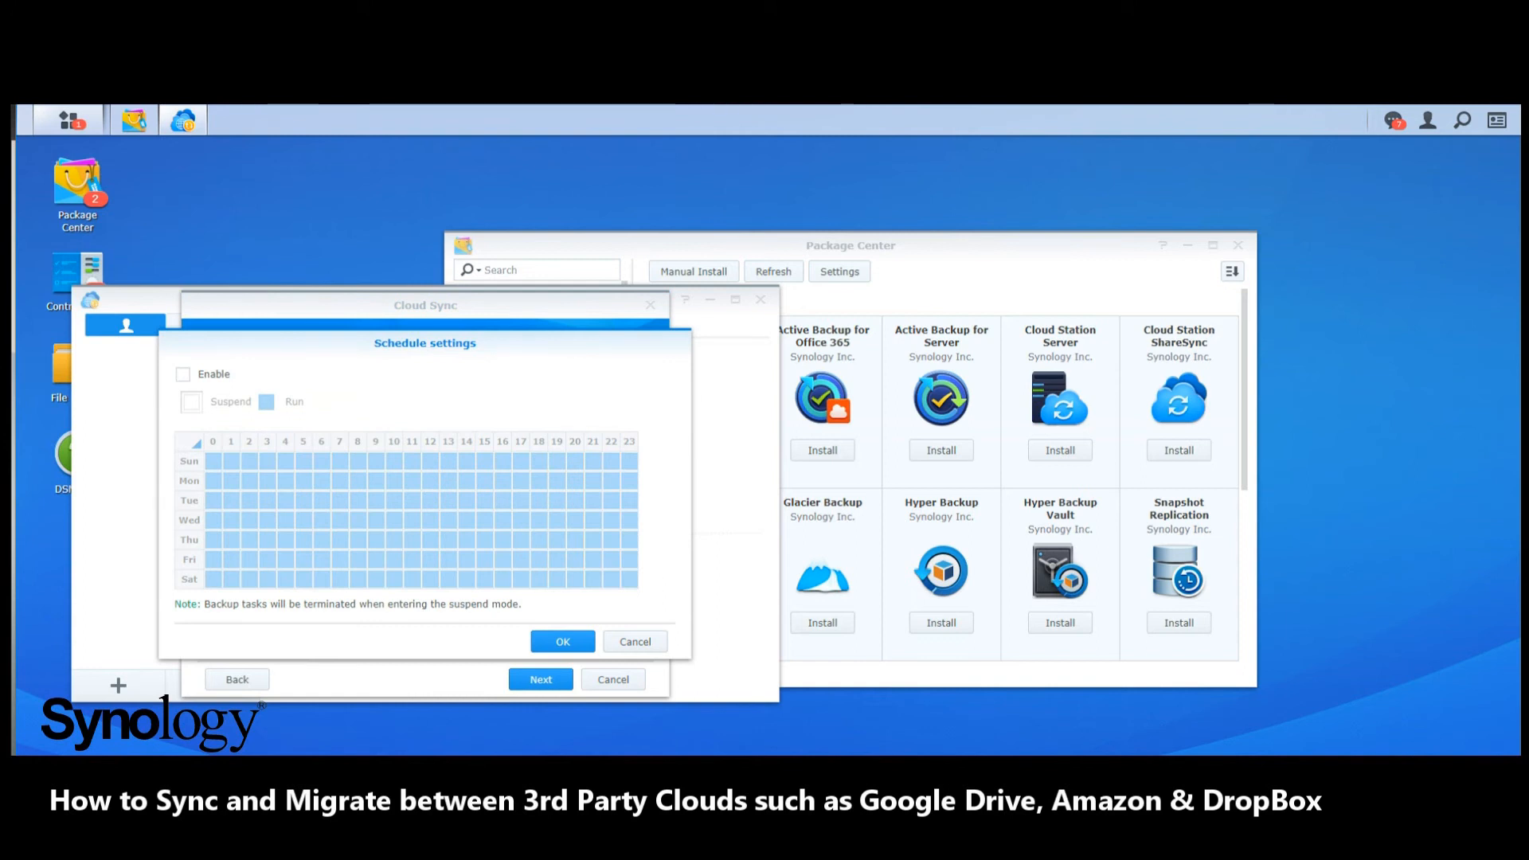
{"action": "left_click", "coordinate": [181, 373]}
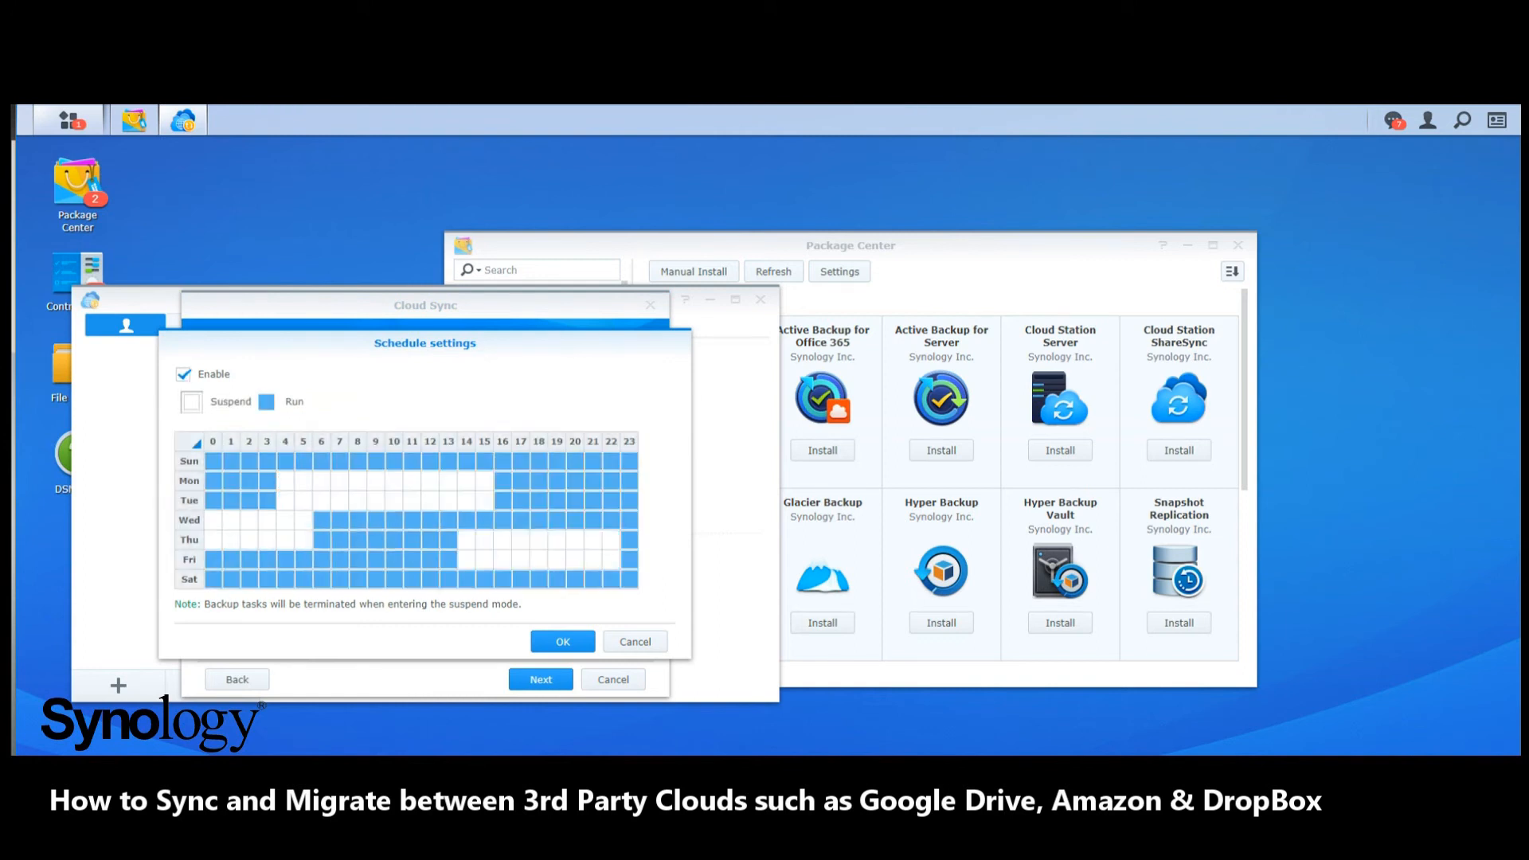
{"action": "left_click", "coordinate": [563, 642]}
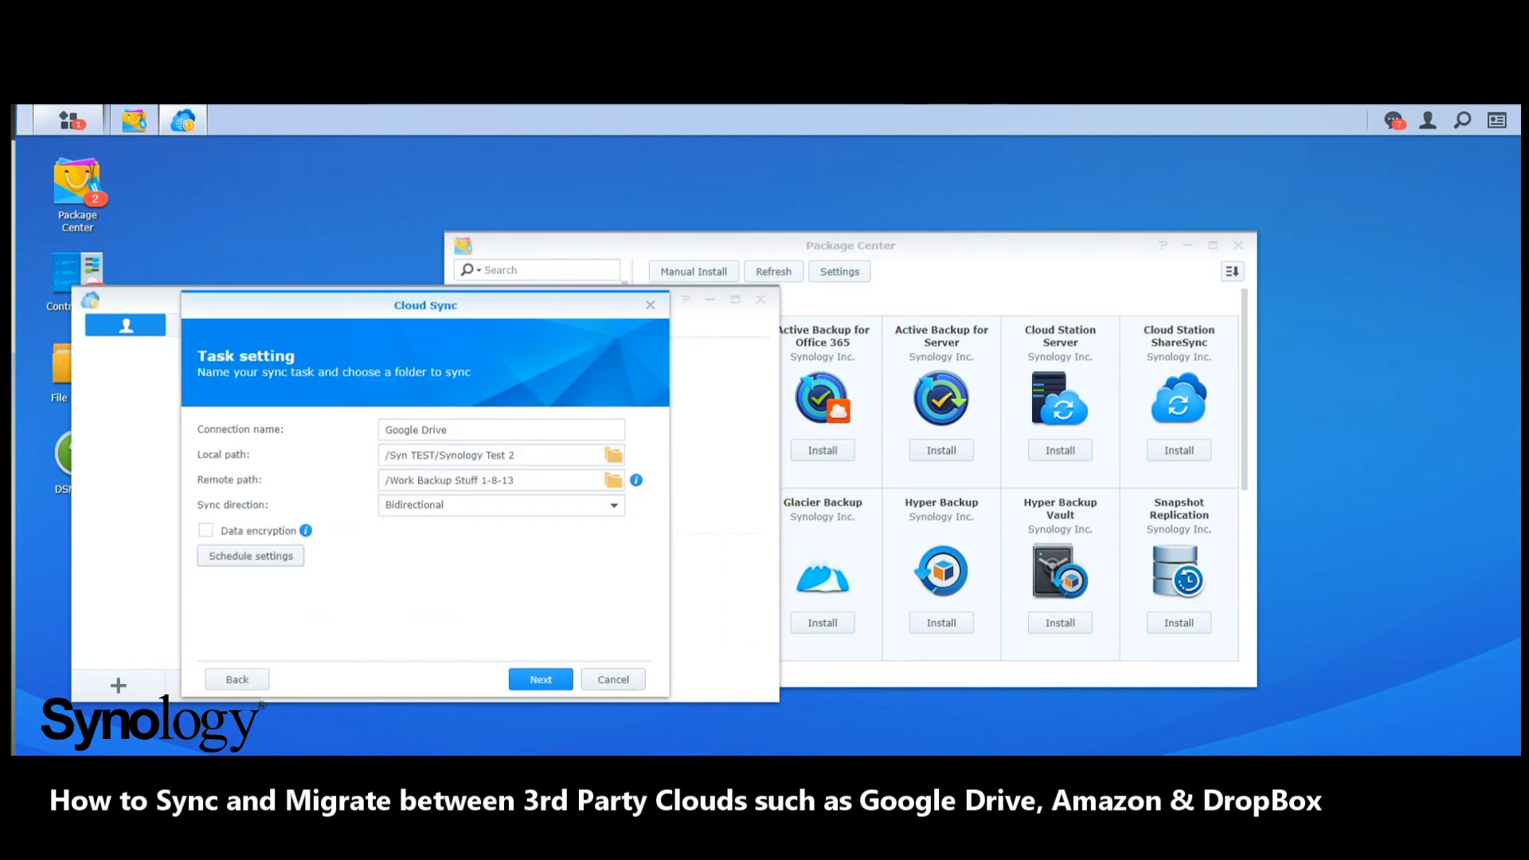
{"action": "left_click", "coordinate": [540, 678]}
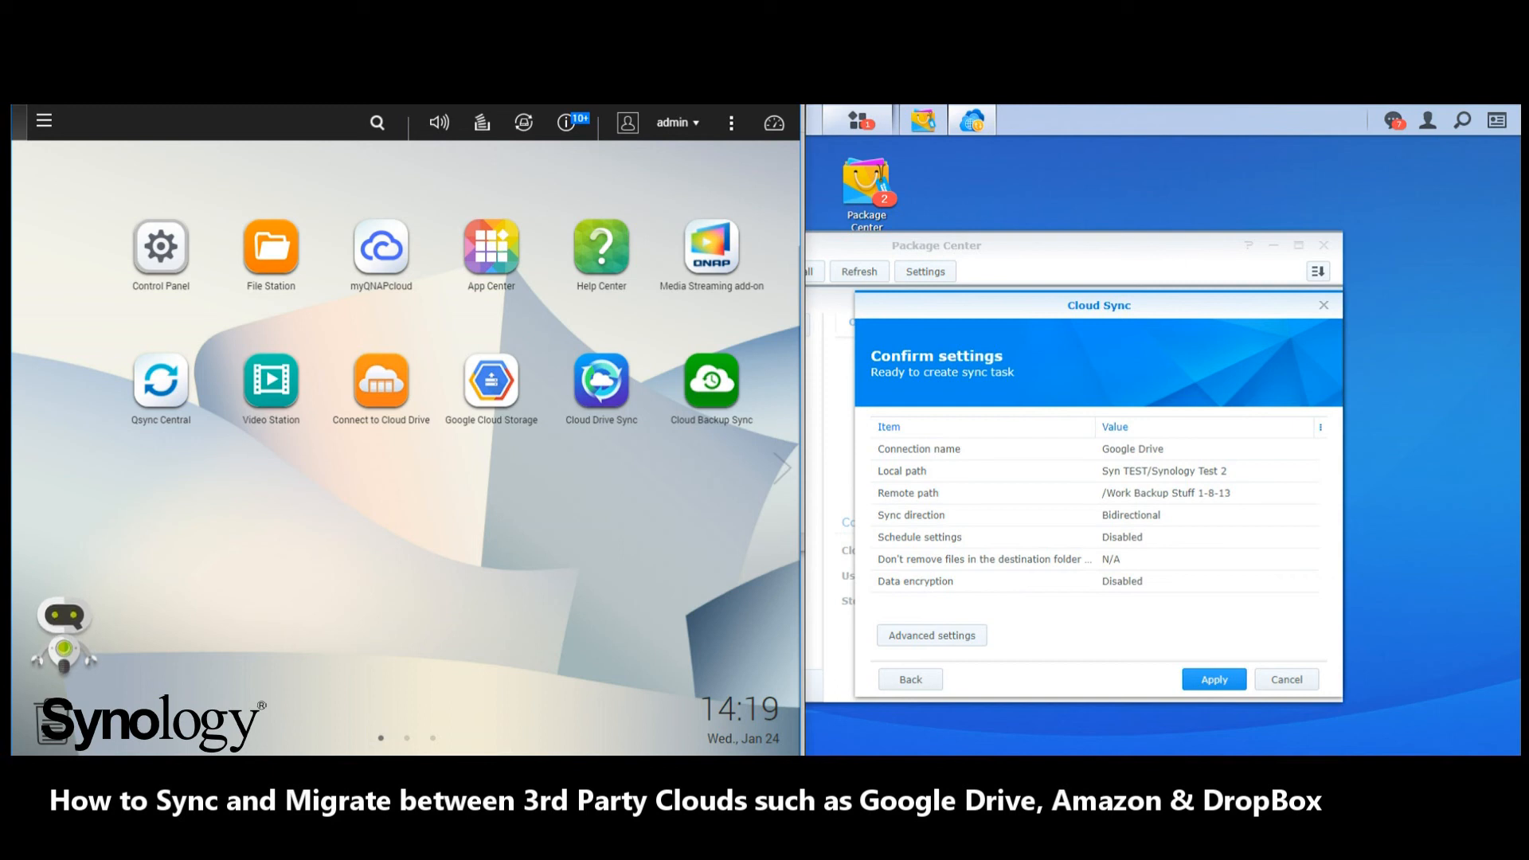
Apply the settings to create the sync task, then return to Cloud Sync's Overview from Package Center.
{"action": "left_click", "coordinate": [1213, 679]}
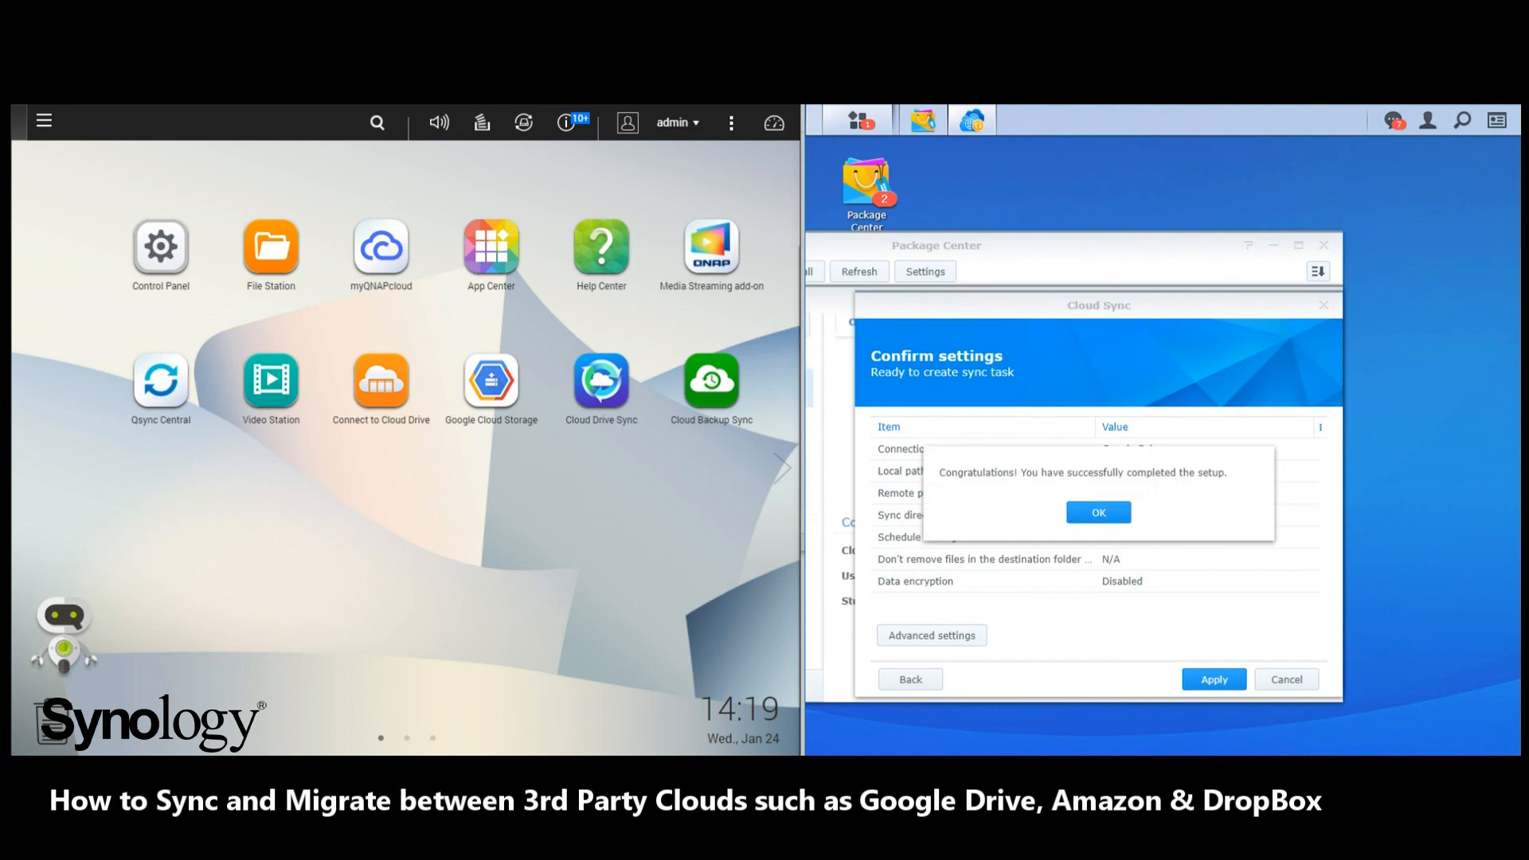
{"action": "left_click", "coordinate": [1096, 511]}
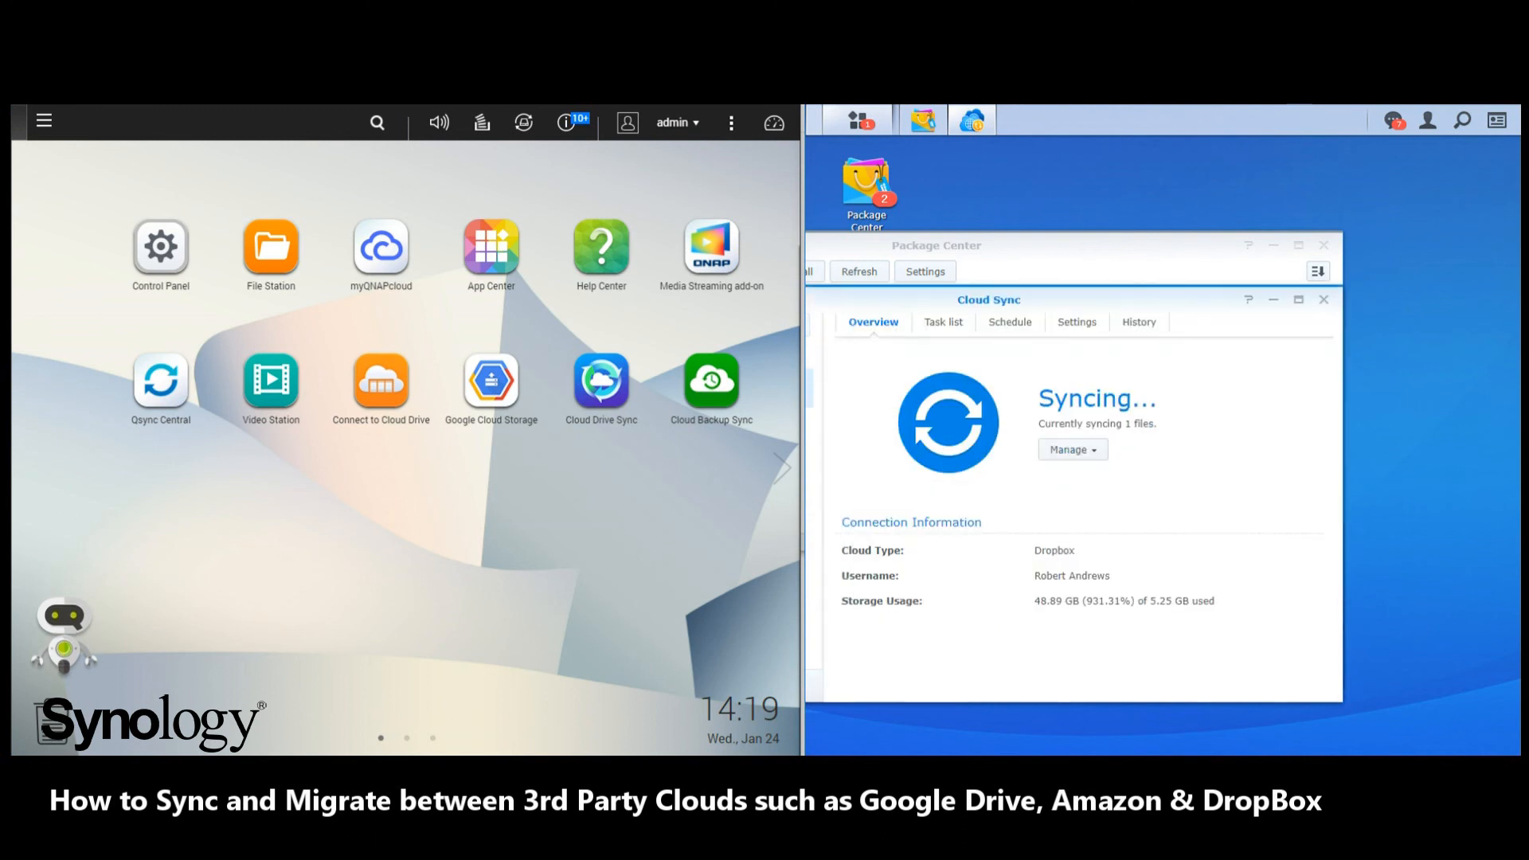
{"action": "left_click", "coordinate": [1324, 299]}
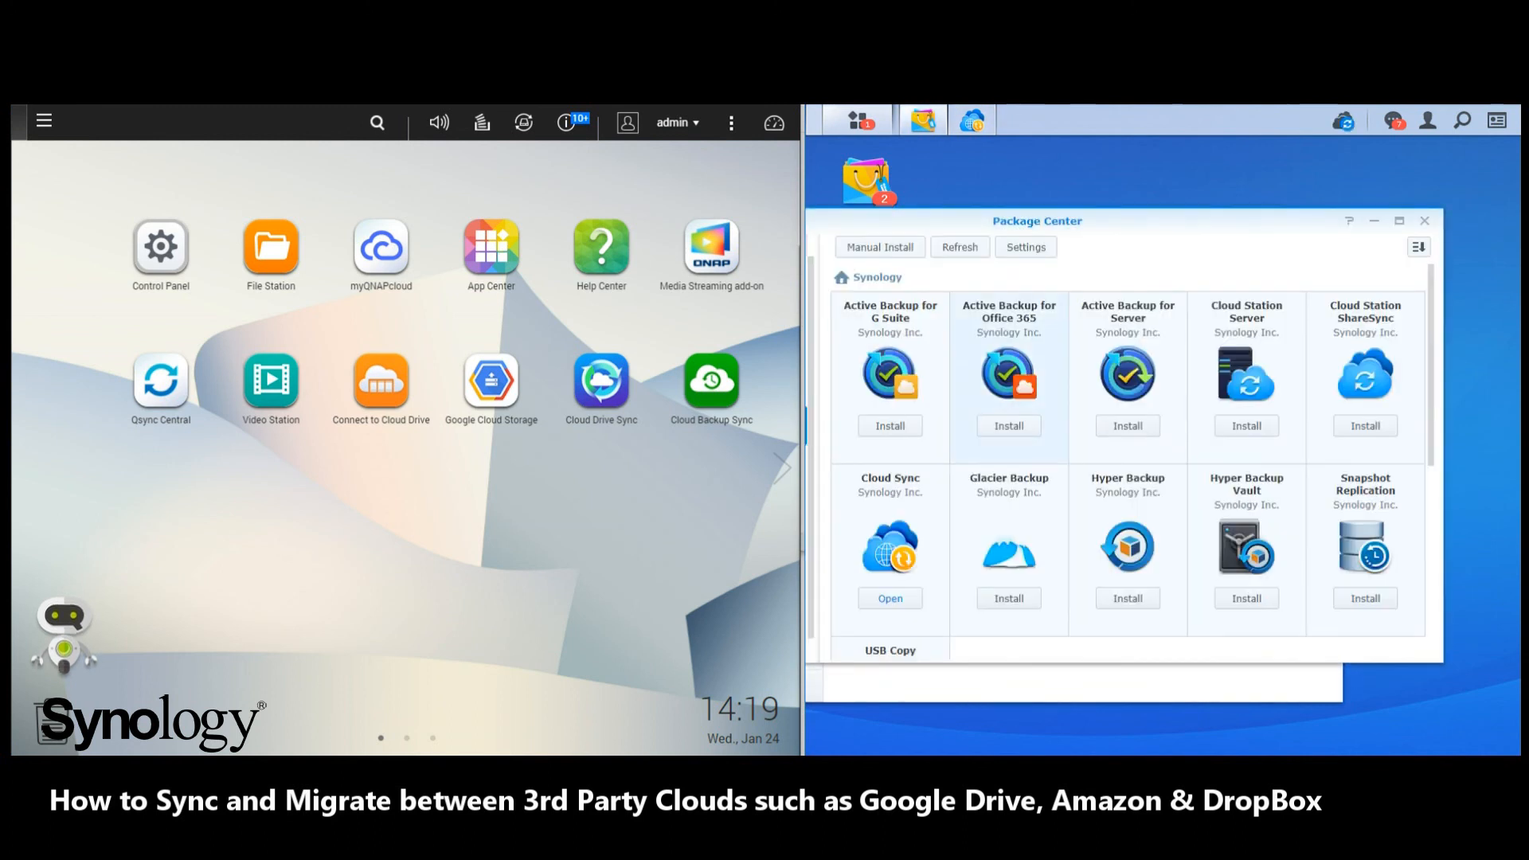
{"action": "left_click", "coordinate": [970, 119]}
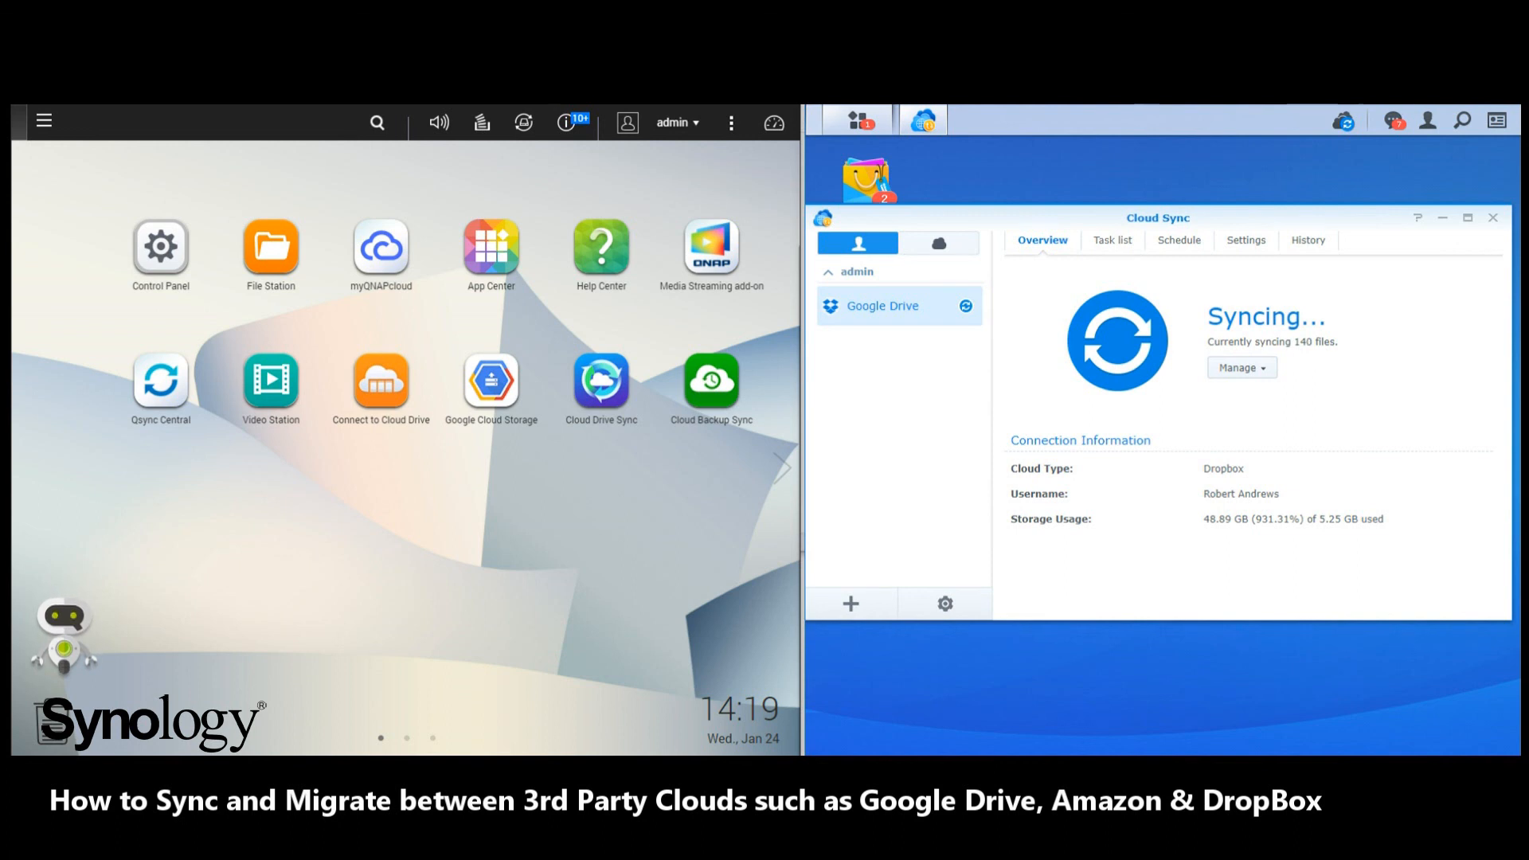
Review the connection's Schedule, History of downloaded photos, and Settings with 10-second polling.
{"action": "left_click", "coordinate": [1175, 241]}
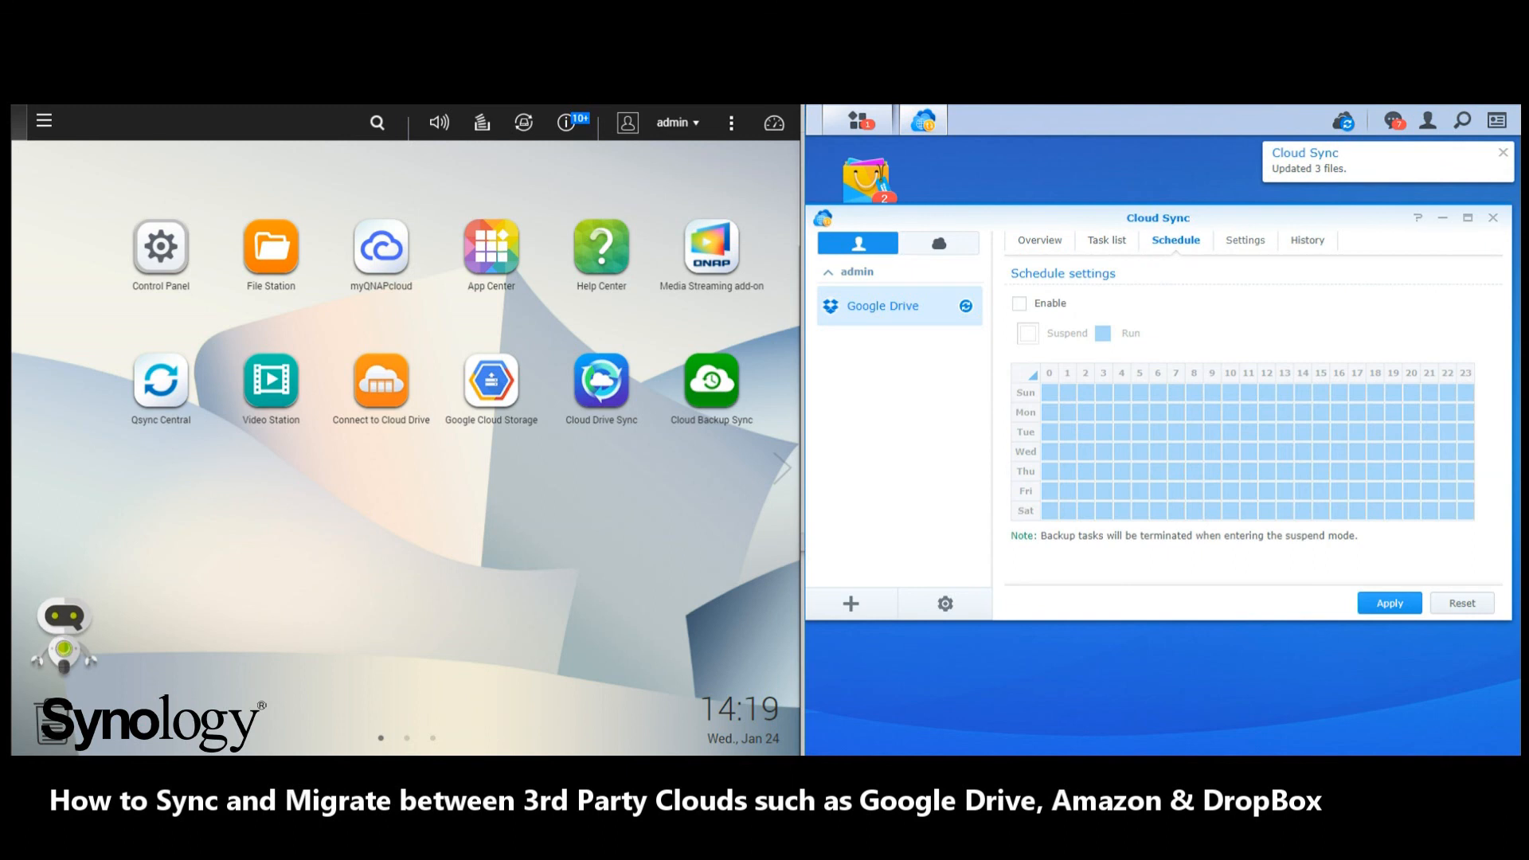
{"action": "left_click", "coordinate": [1306, 241]}
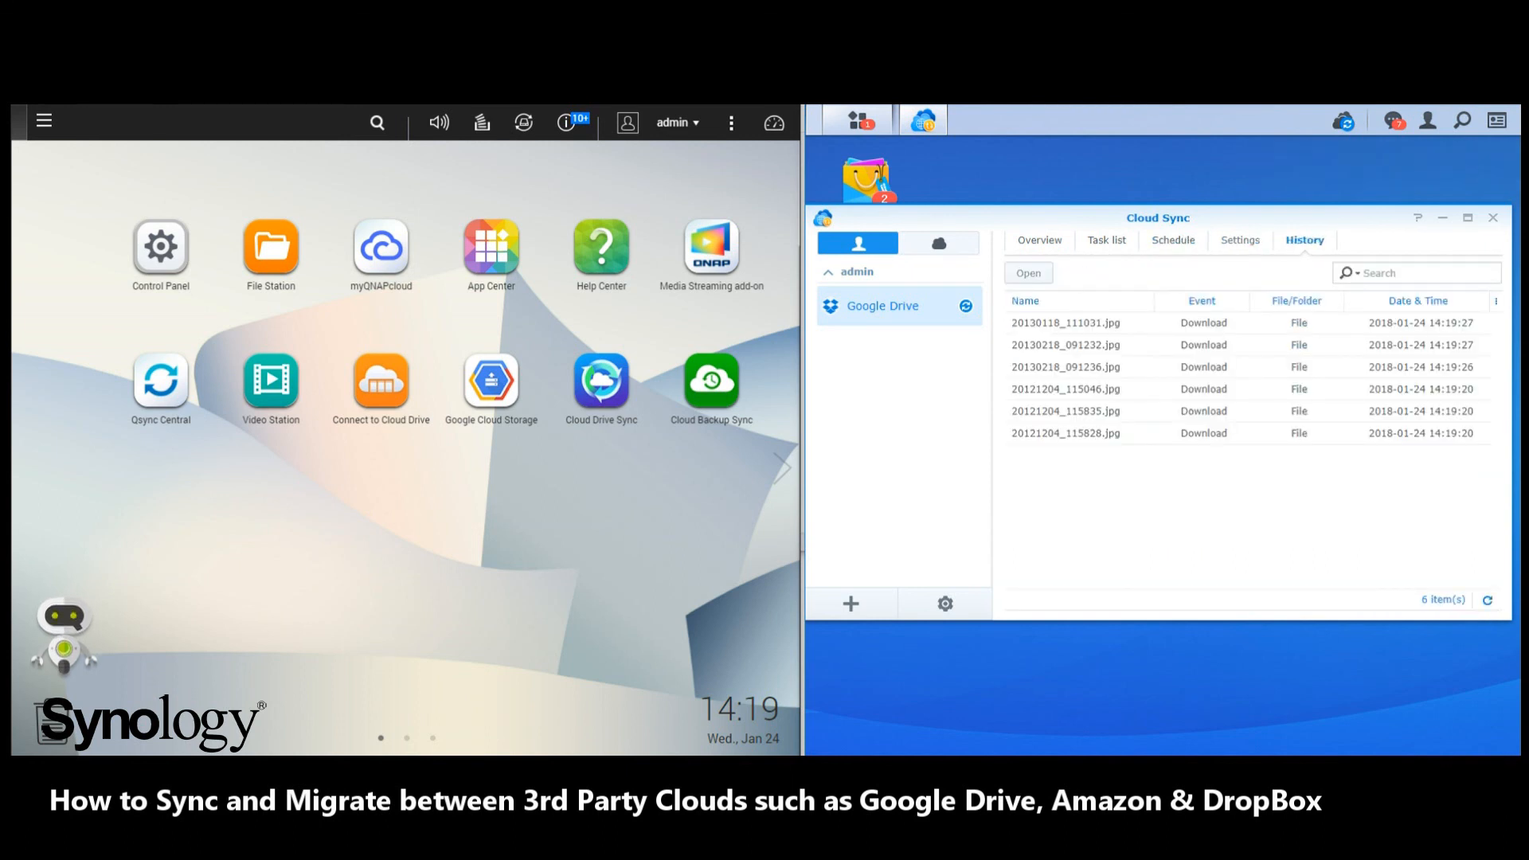
{"action": "left_click", "coordinate": [1240, 240]}
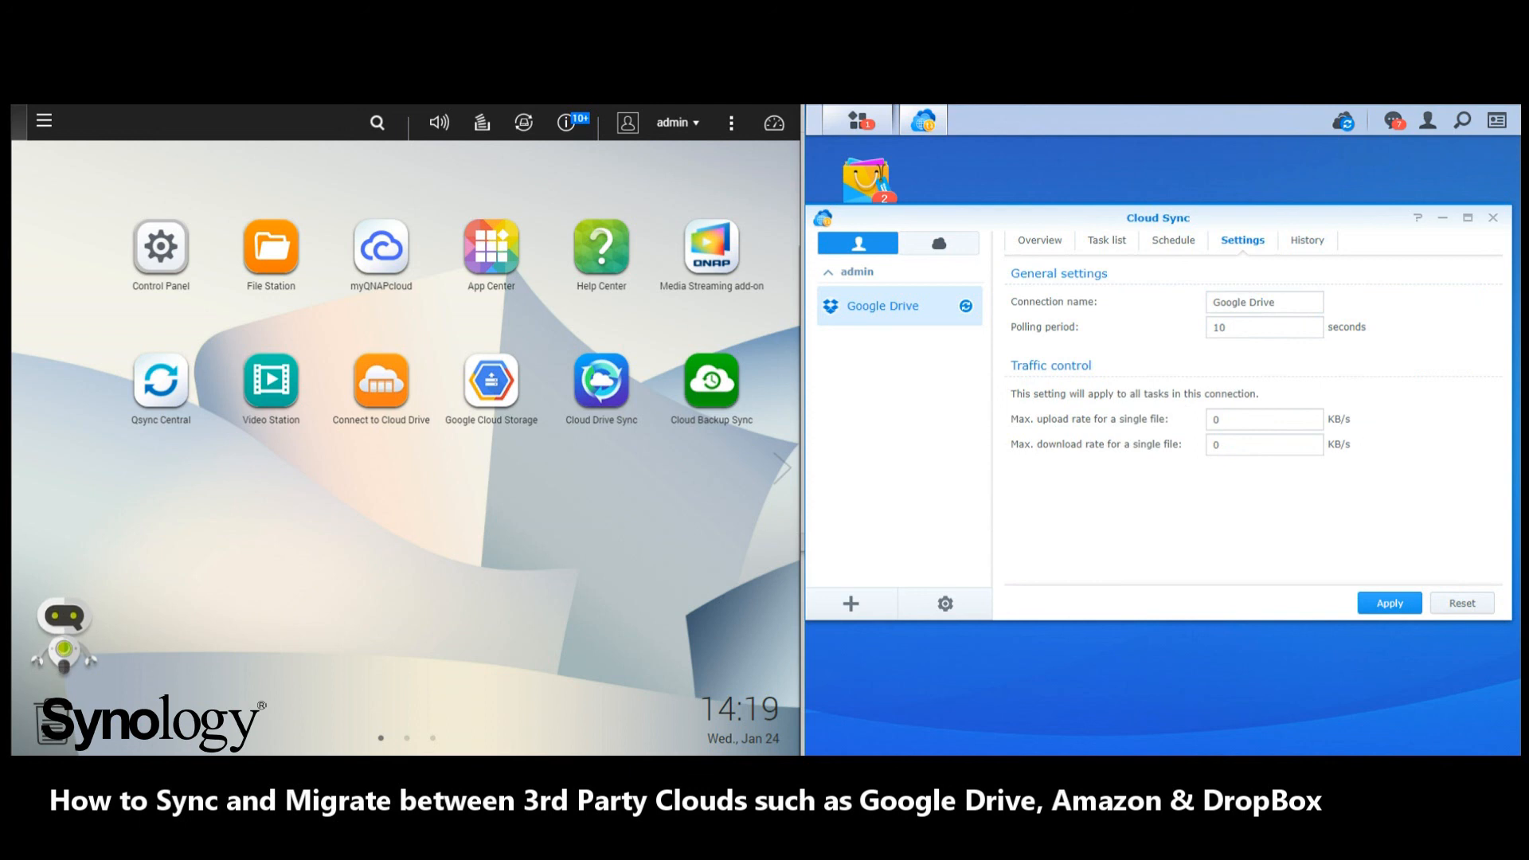